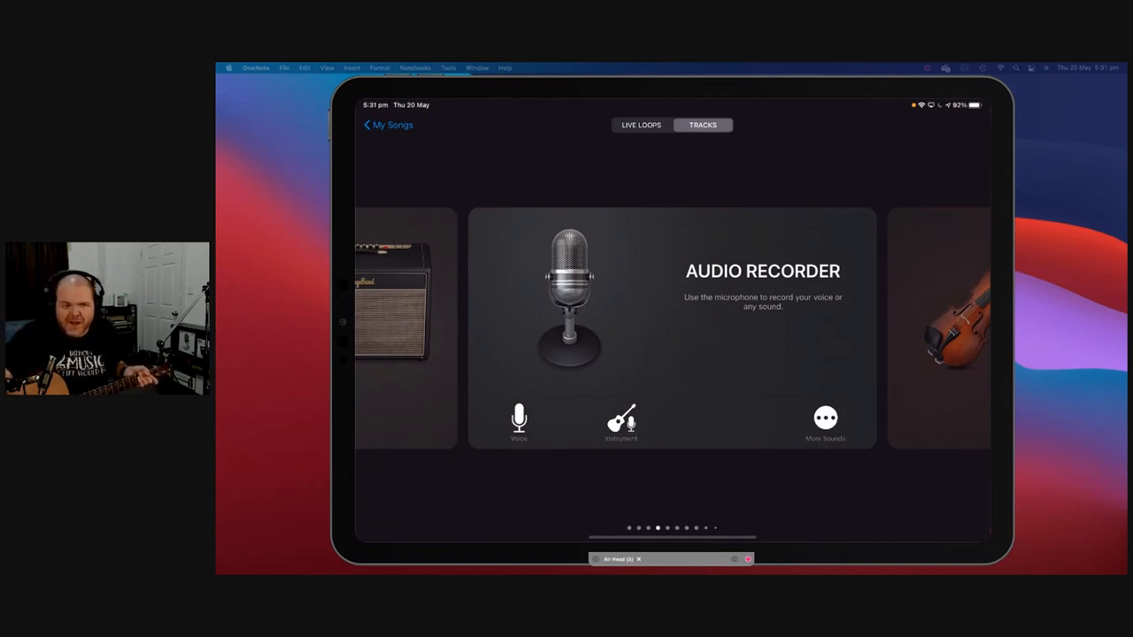
Step: Create an Acoustic Guitar audio recorder track on the Nice Room preset with Monitor switched On
left_click(609, 416)
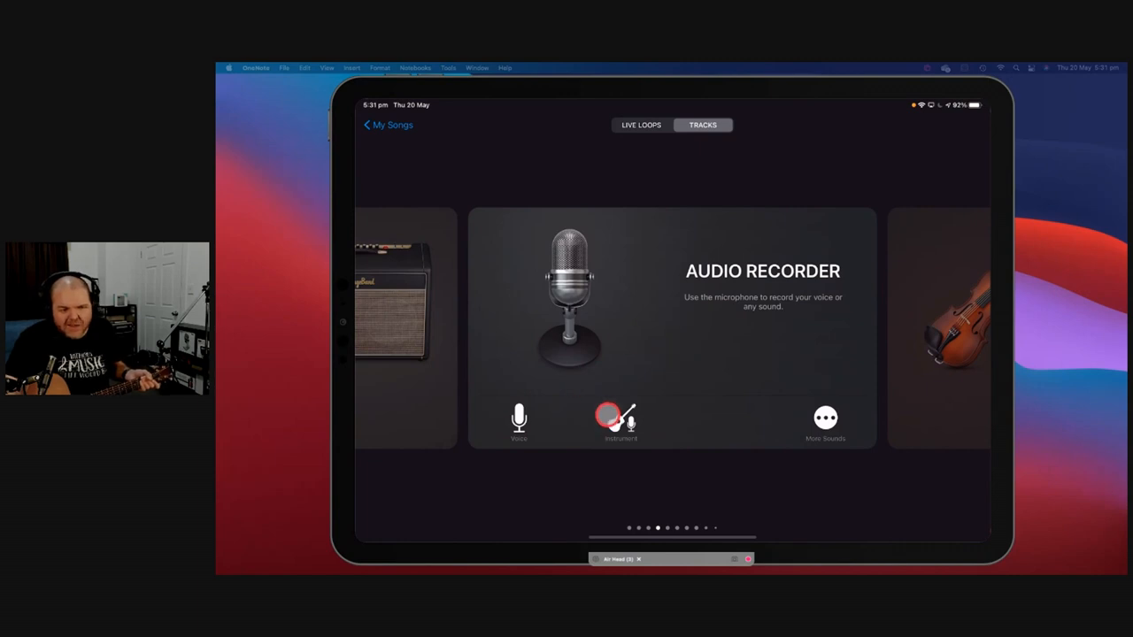
left_click(620, 418)
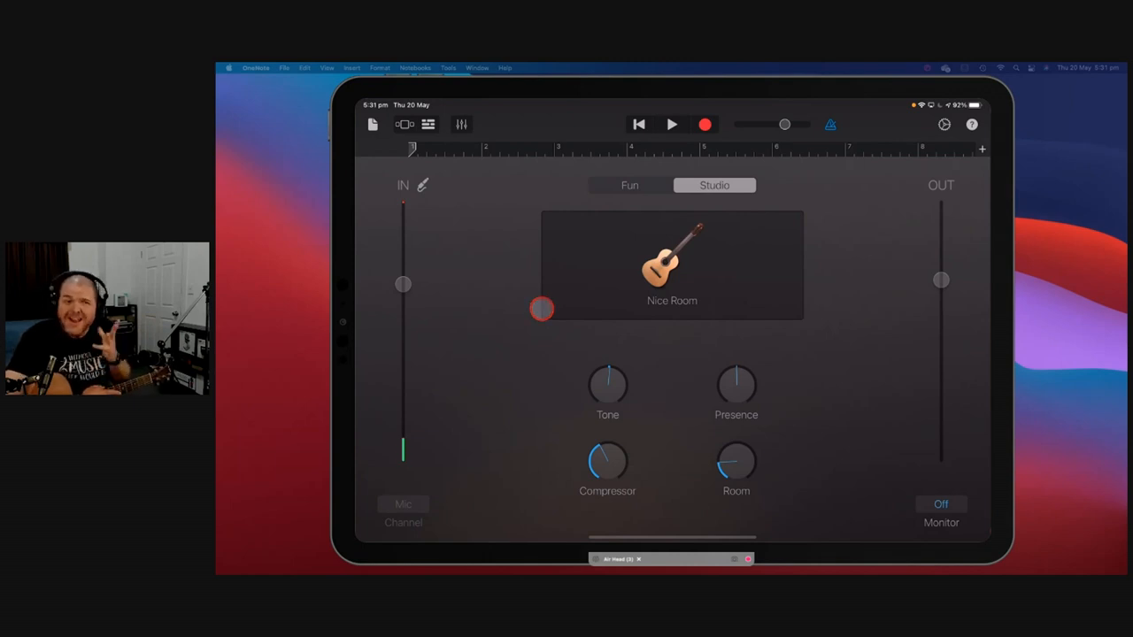
left_click(542, 308)
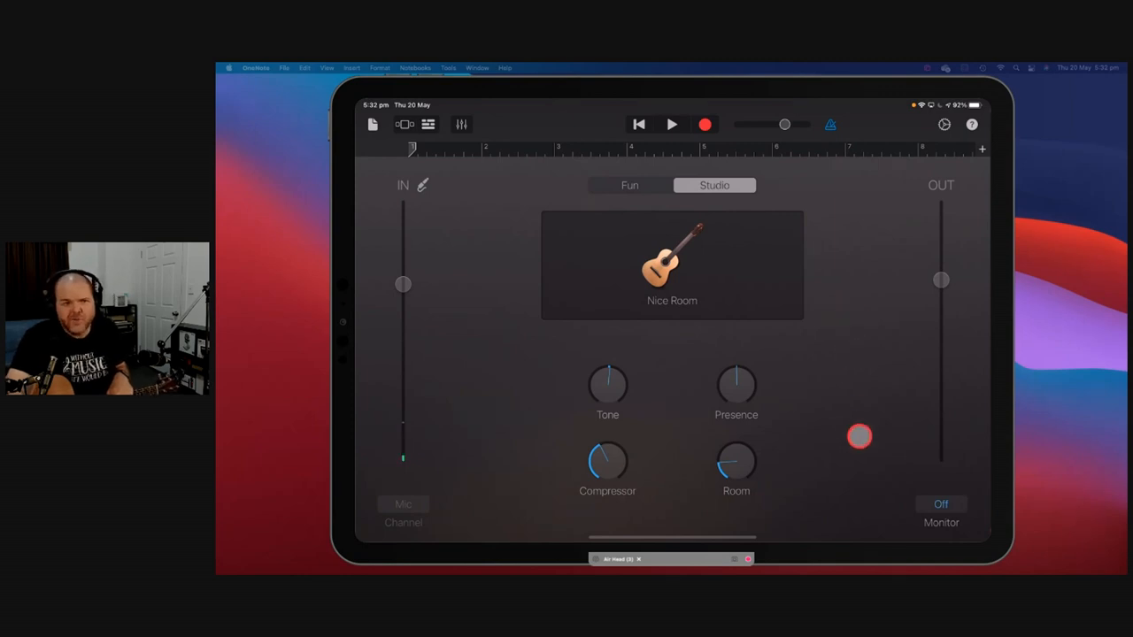
left_click(942, 503)
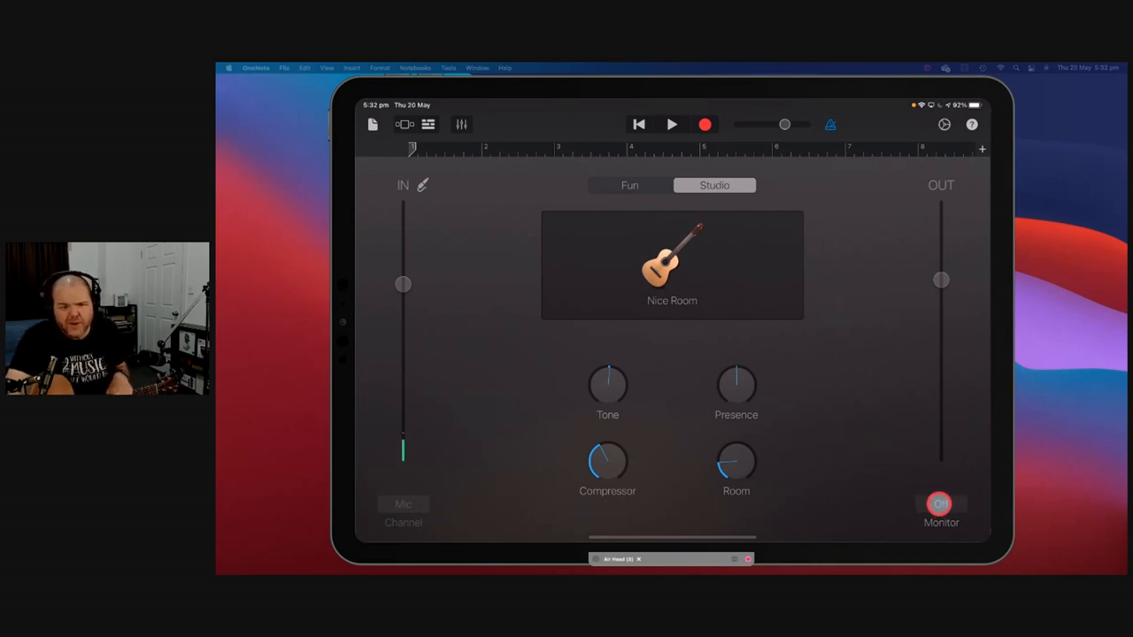
left_click(941, 503)
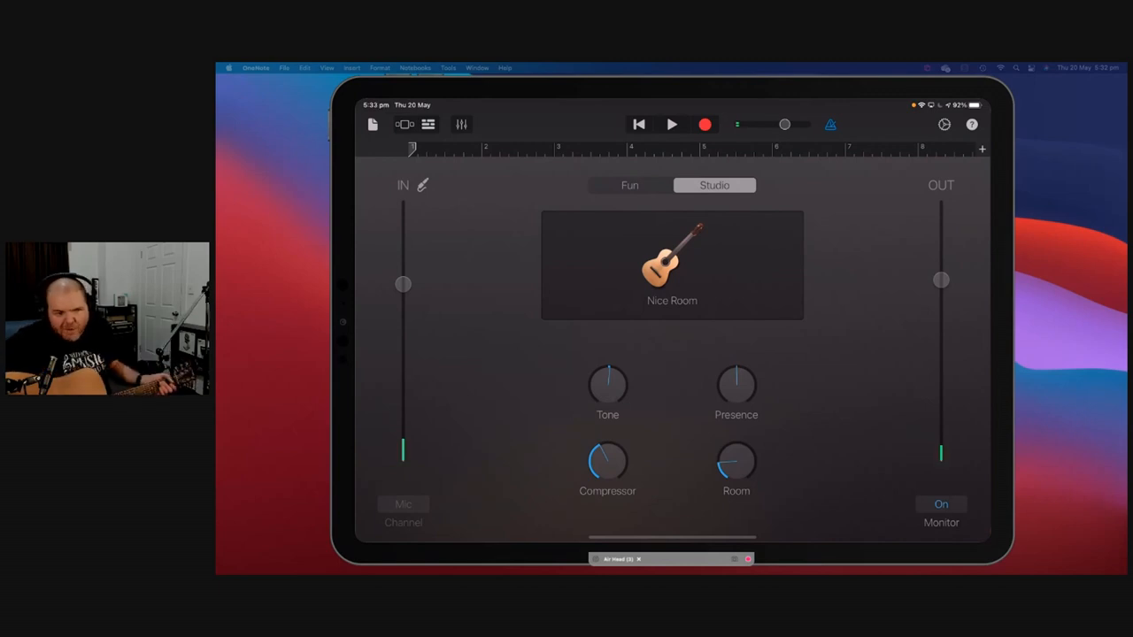
Step: Raise and settle the IN level slider while playing so the guitar registers well on the meter
left_click(928, 483)
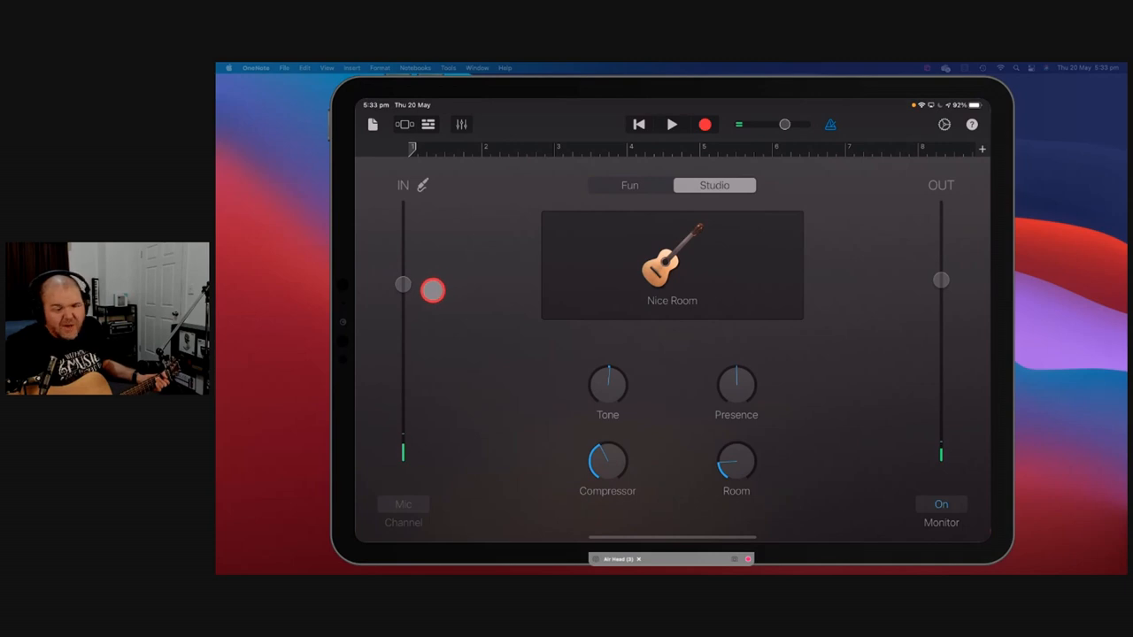
left_click_drag(432, 290, 407, 287)
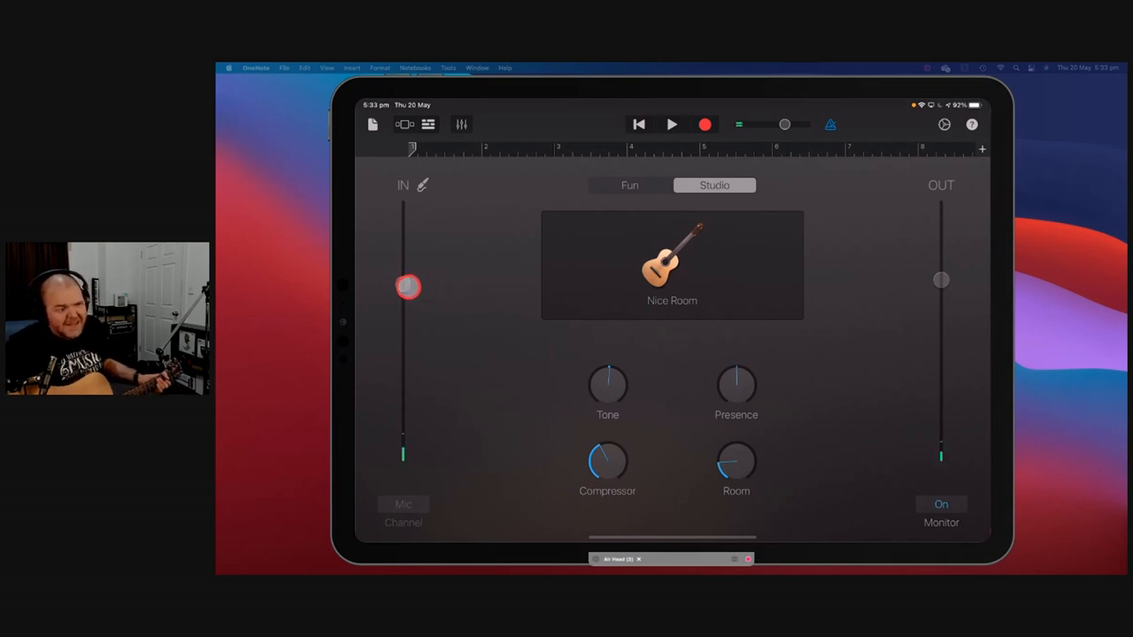
left_click_drag(407, 287, 411, 221)
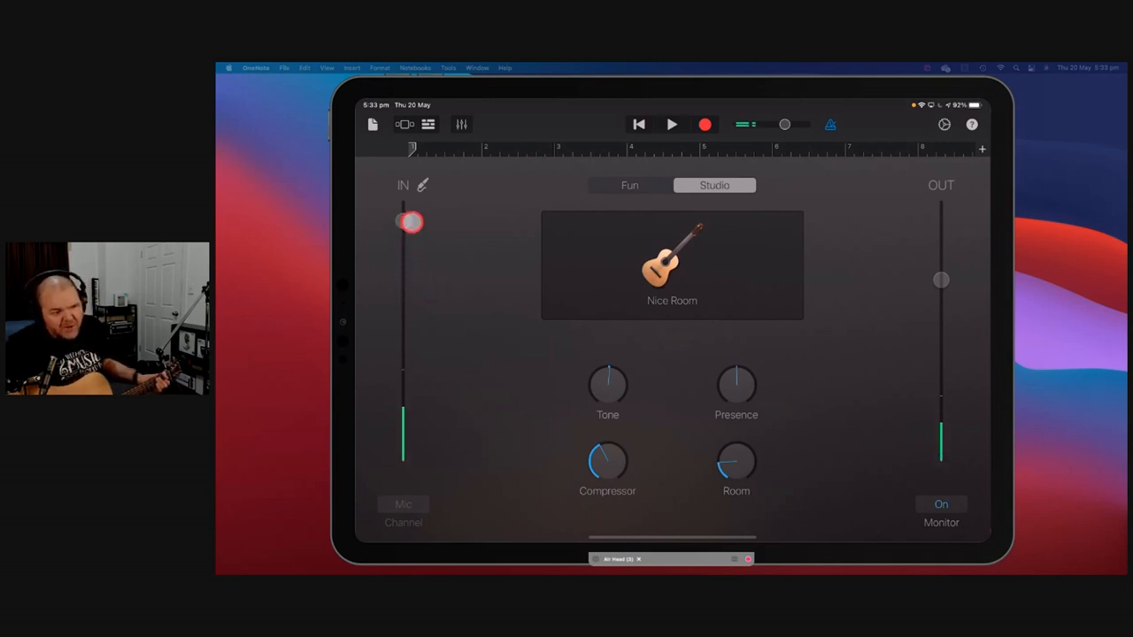
left_click_drag(410, 222, 407, 265)
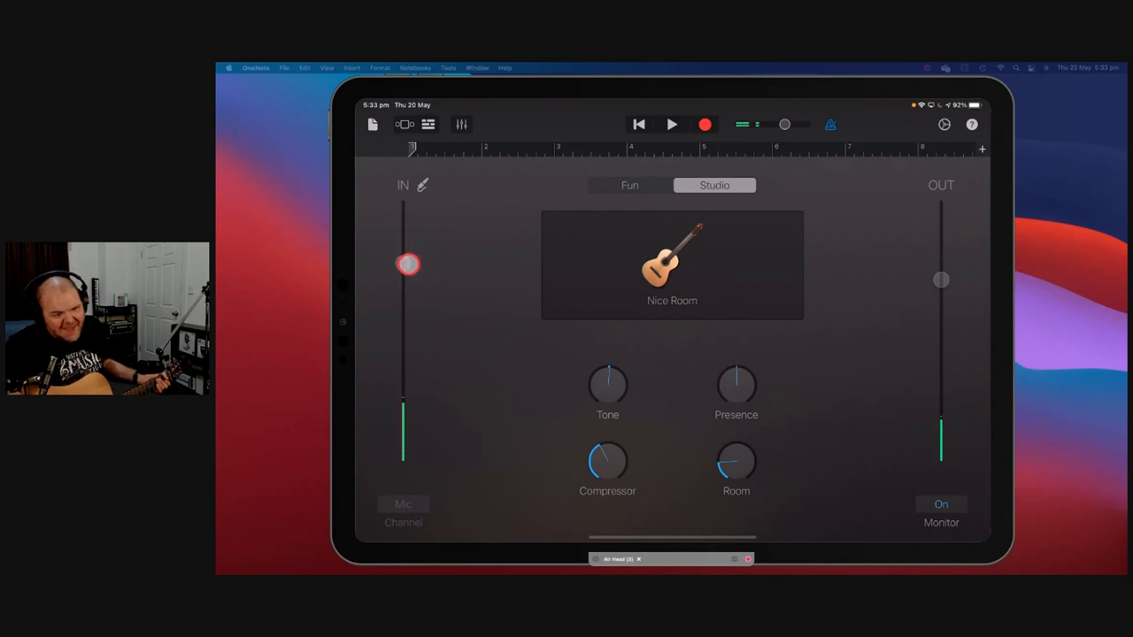
left_click_drag(408, 265, 411, 278)
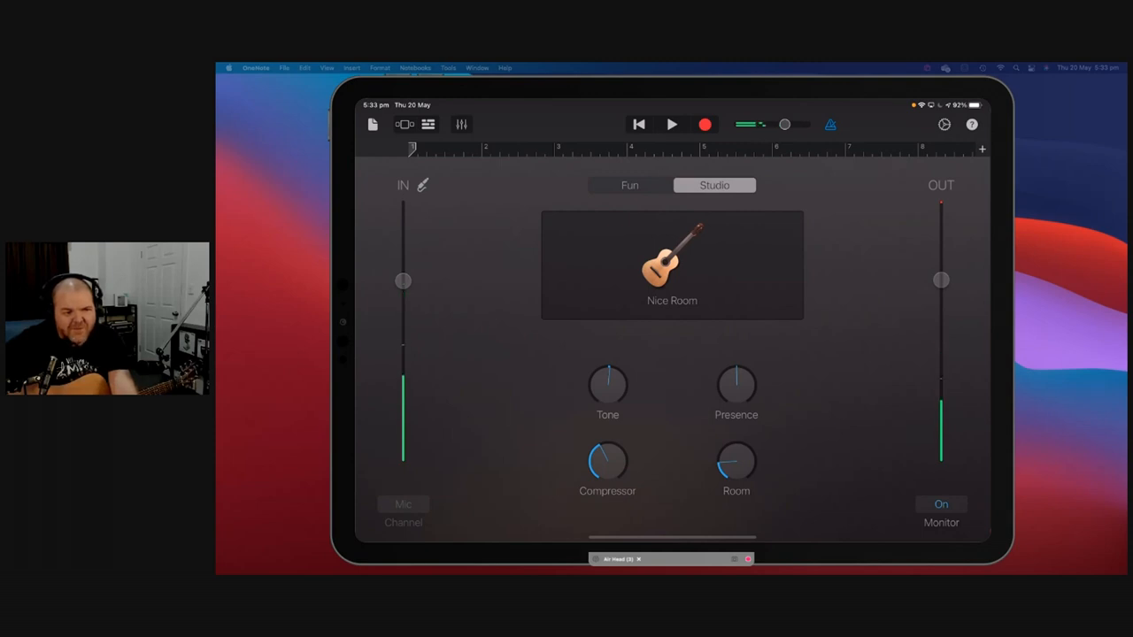
left_click_drag(750, 124, 786, 124)
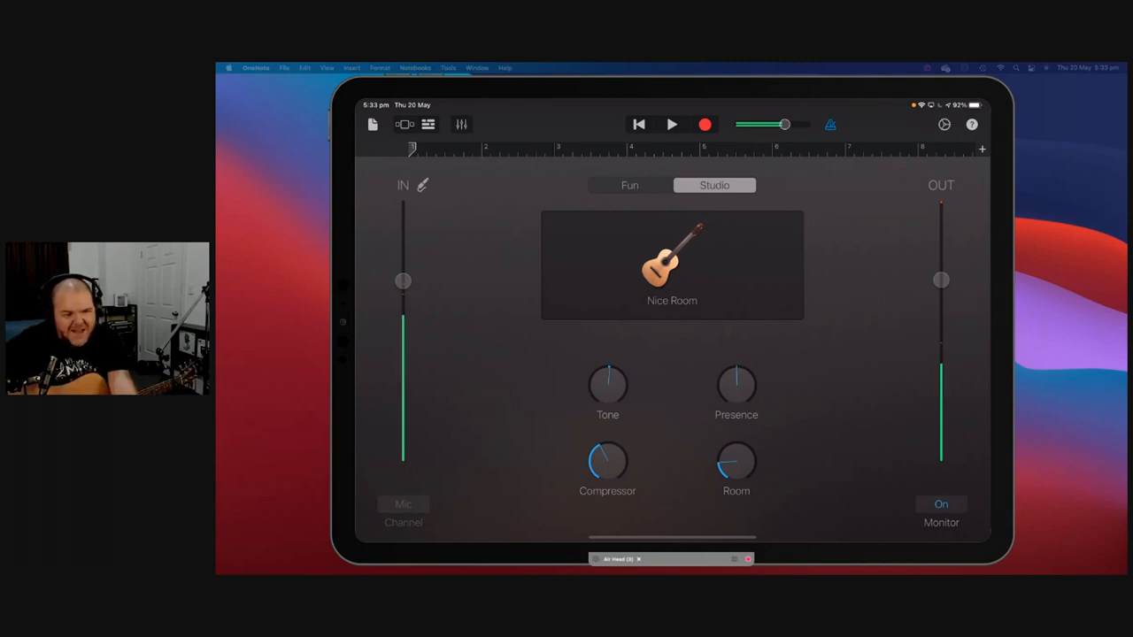
left_click_drag(786, 124, 786, 124)
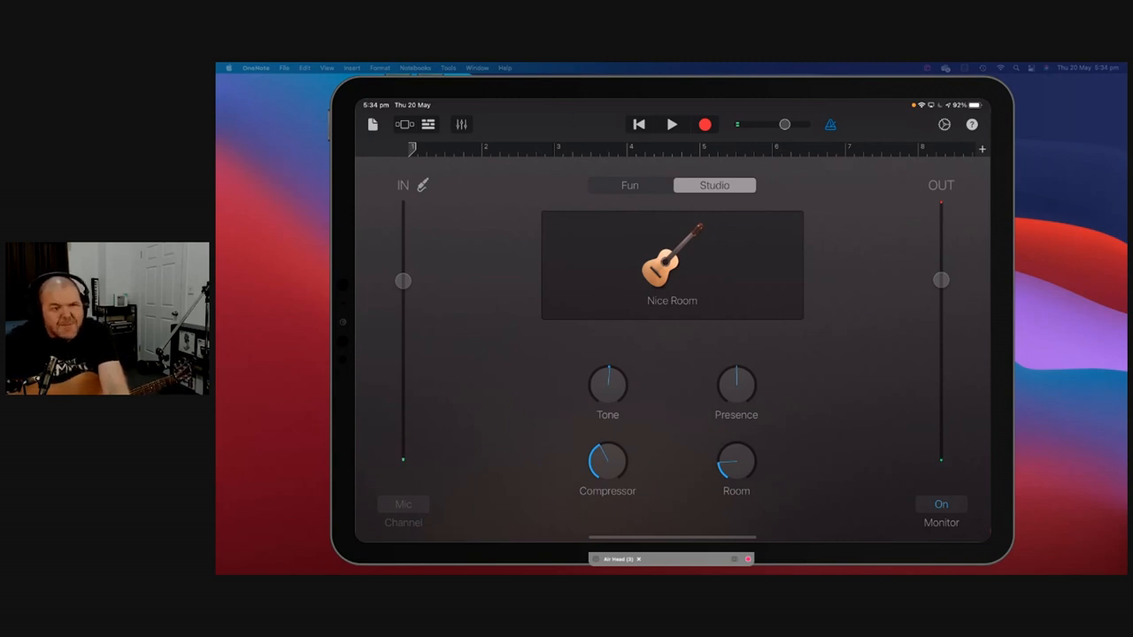
Step: Record a first acoustic guitar take, leaving a Nice Room waveform region on the track
left_click(704, 123)
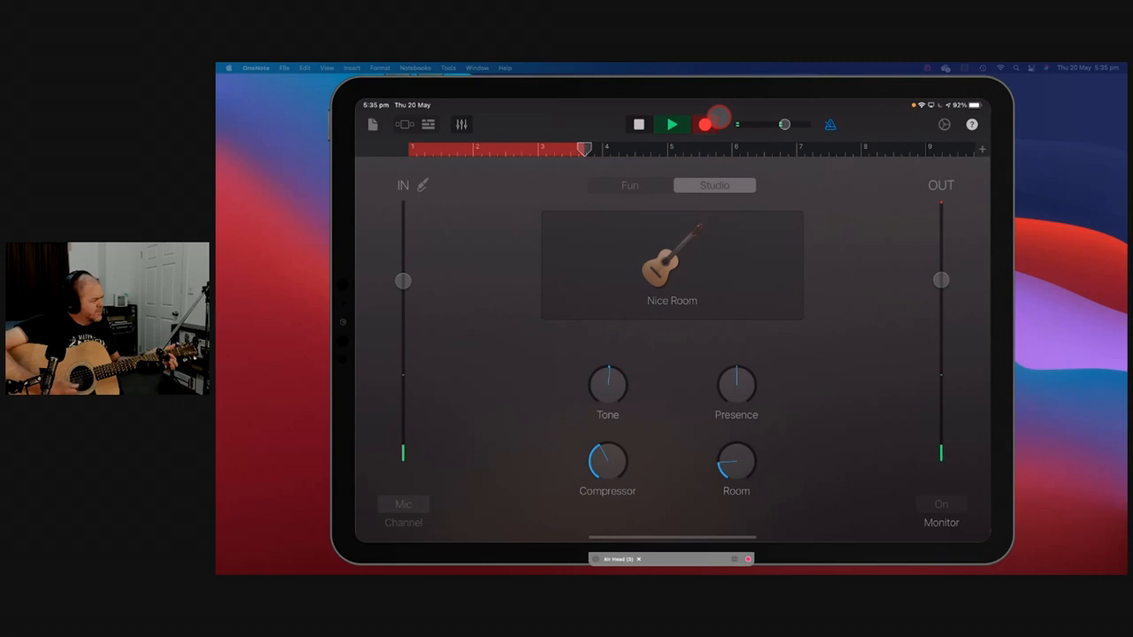
left_click(671, 124)
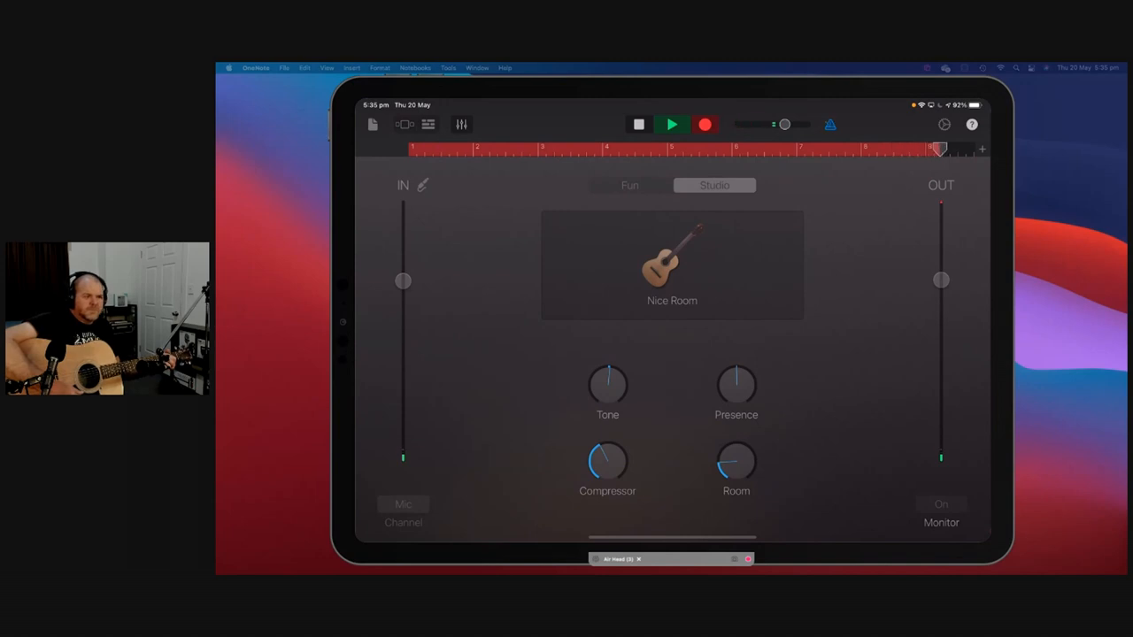
left_click(670, 124)
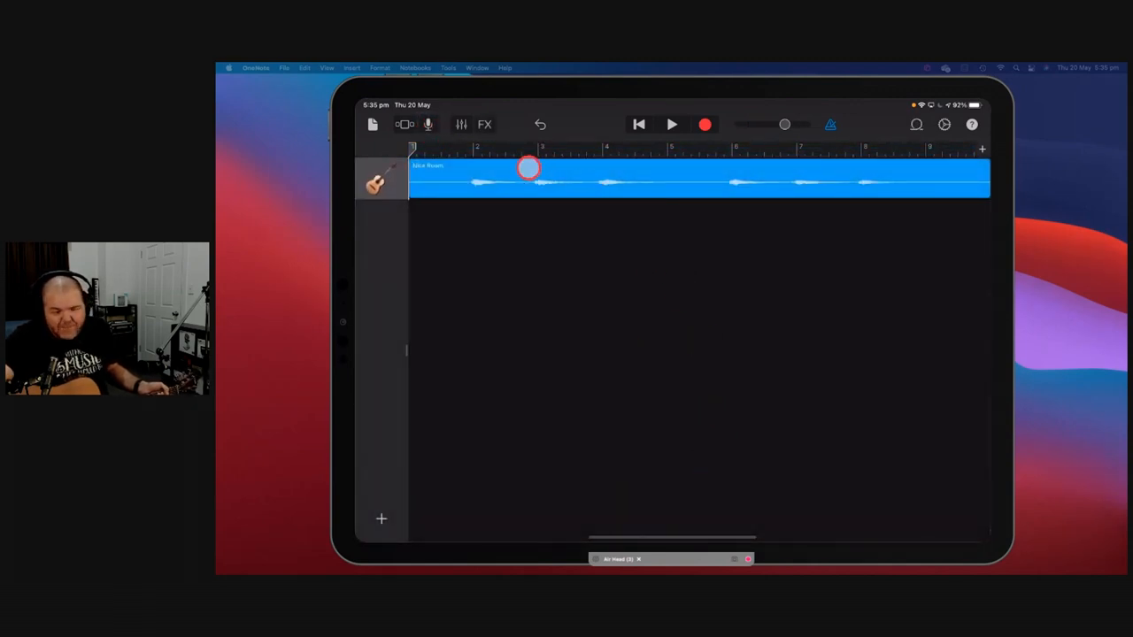
Step: Play back the recorded guitar take from the start and stop it
left_click(670, 124)
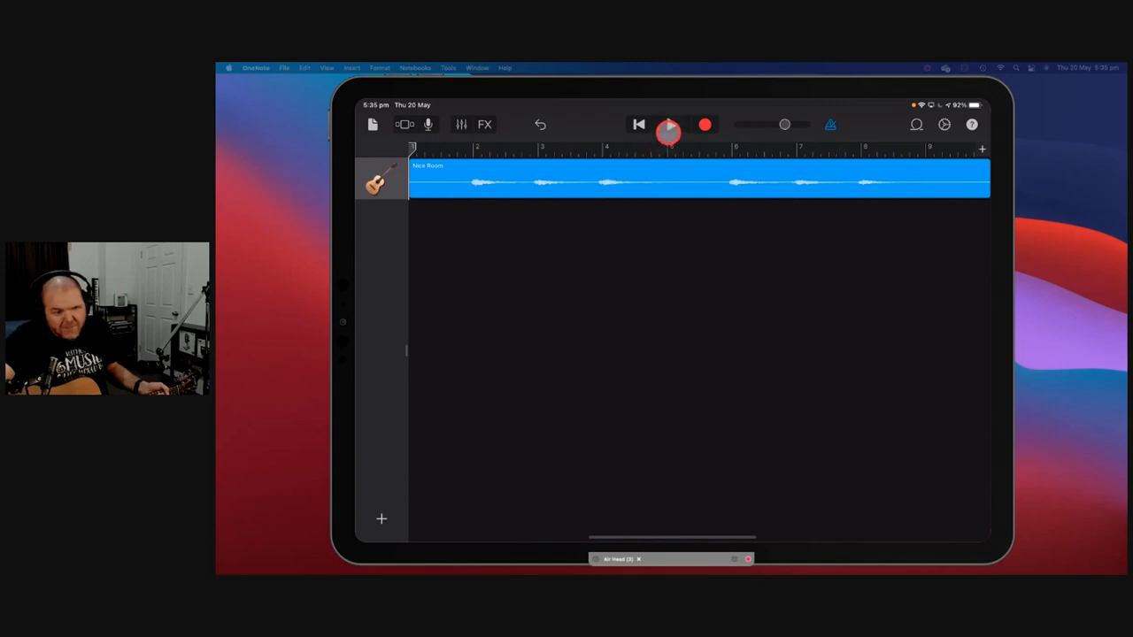
left_click(669, 124)
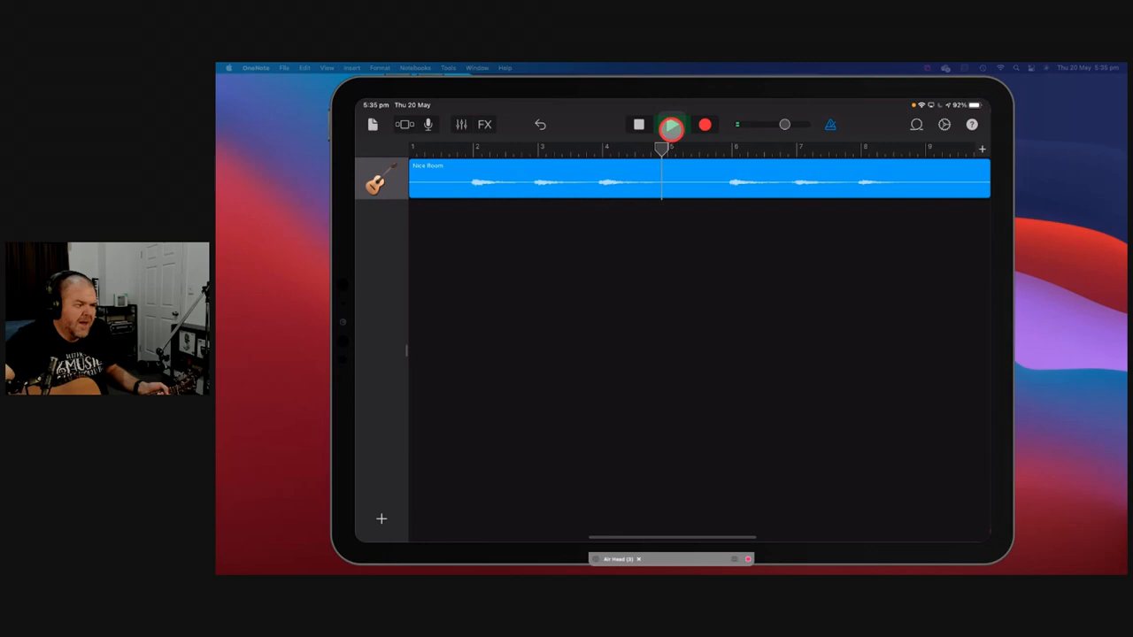
left_click(670, 124)
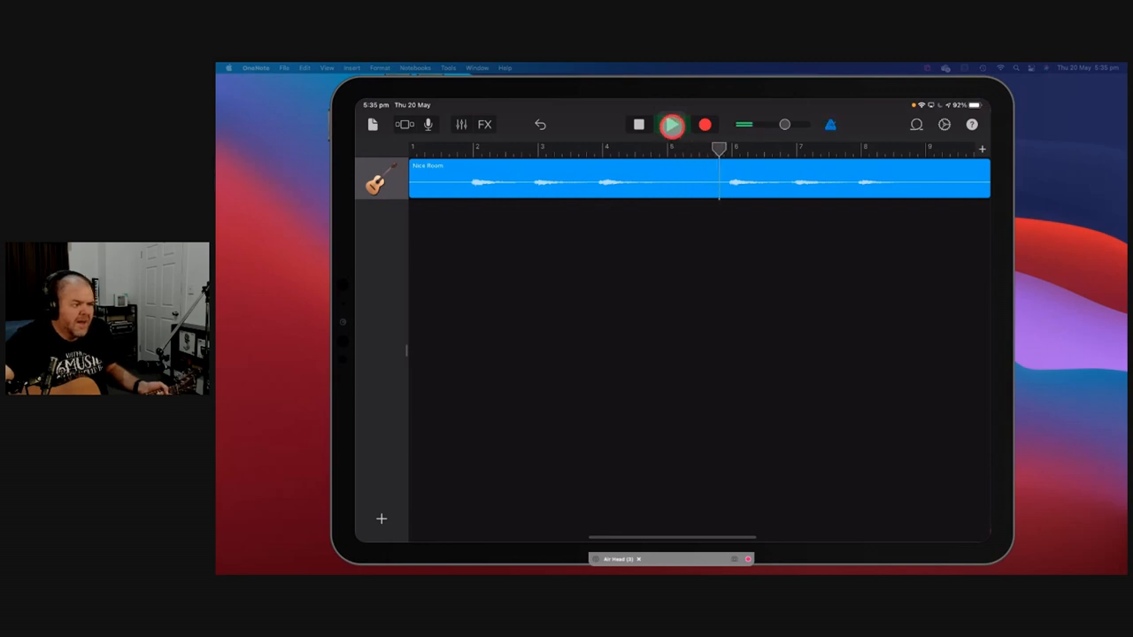
left_click(671, 124)
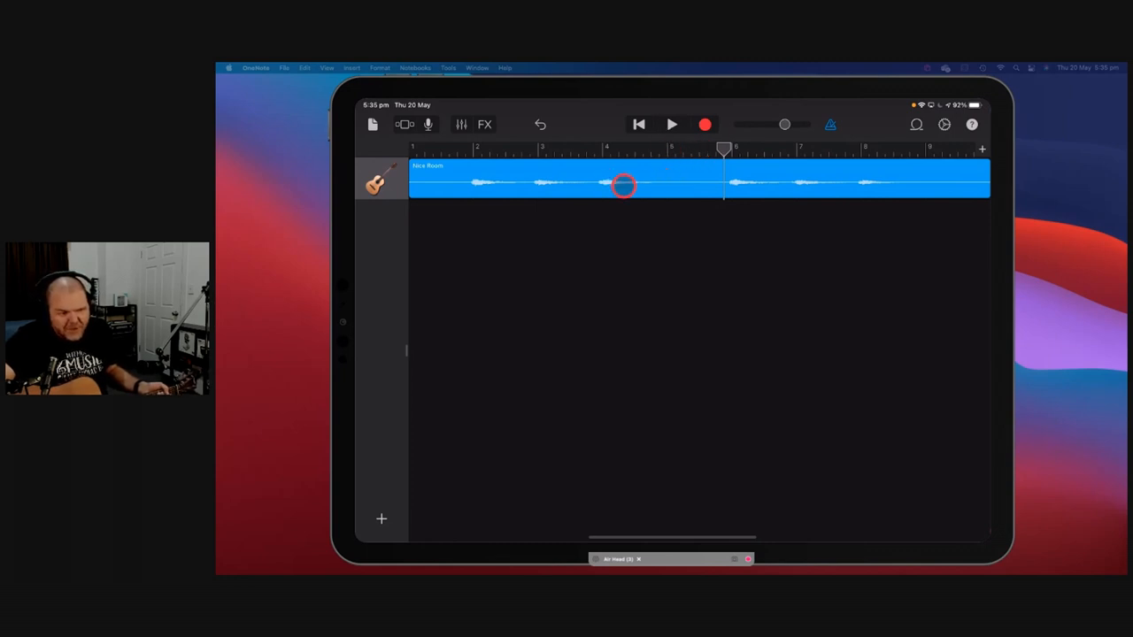
Step: Drag the guitar track header to bring up its Delete/Duplicate/Rename options
left_click_drag(623, 186, 493, 192)
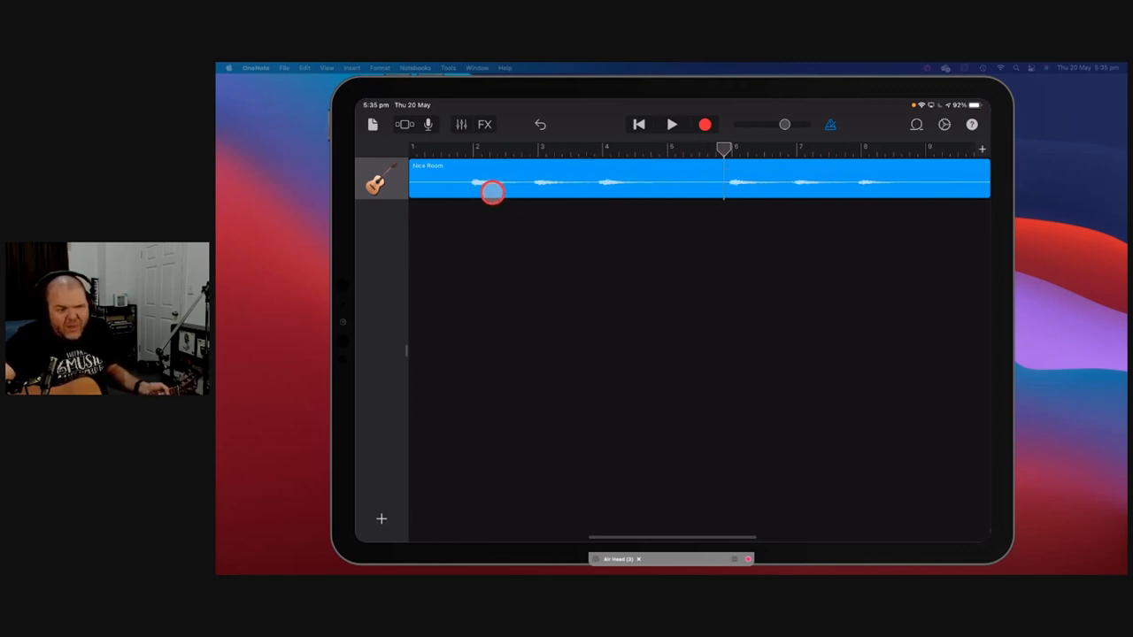
left_click_drag(492, 191, 694, 180)
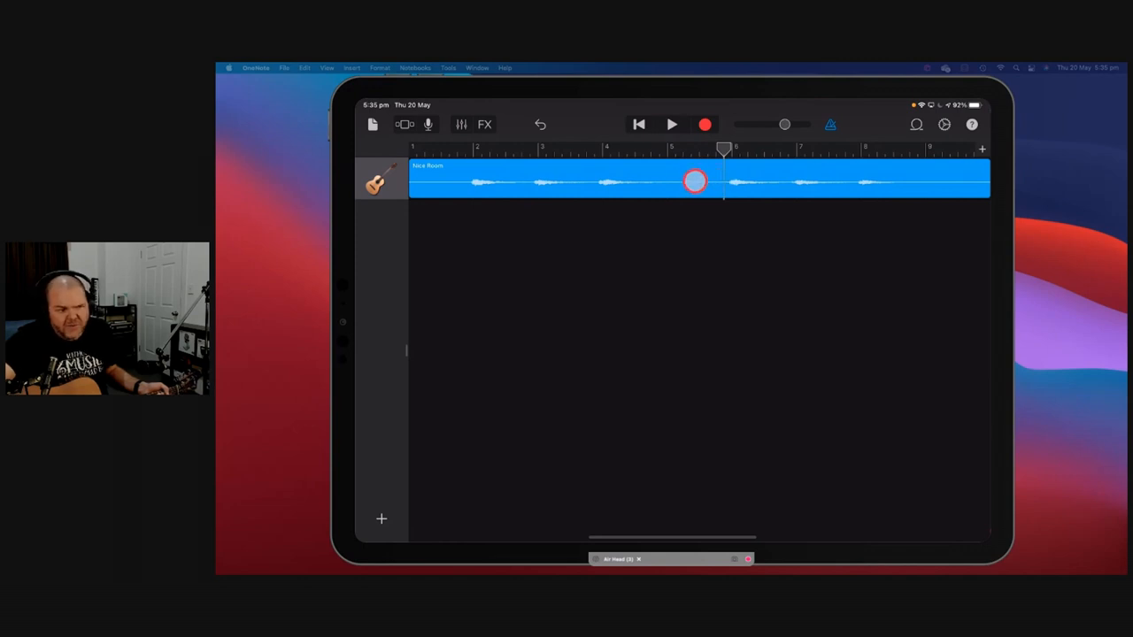
left_click_drag(693, 180, 605, 223)
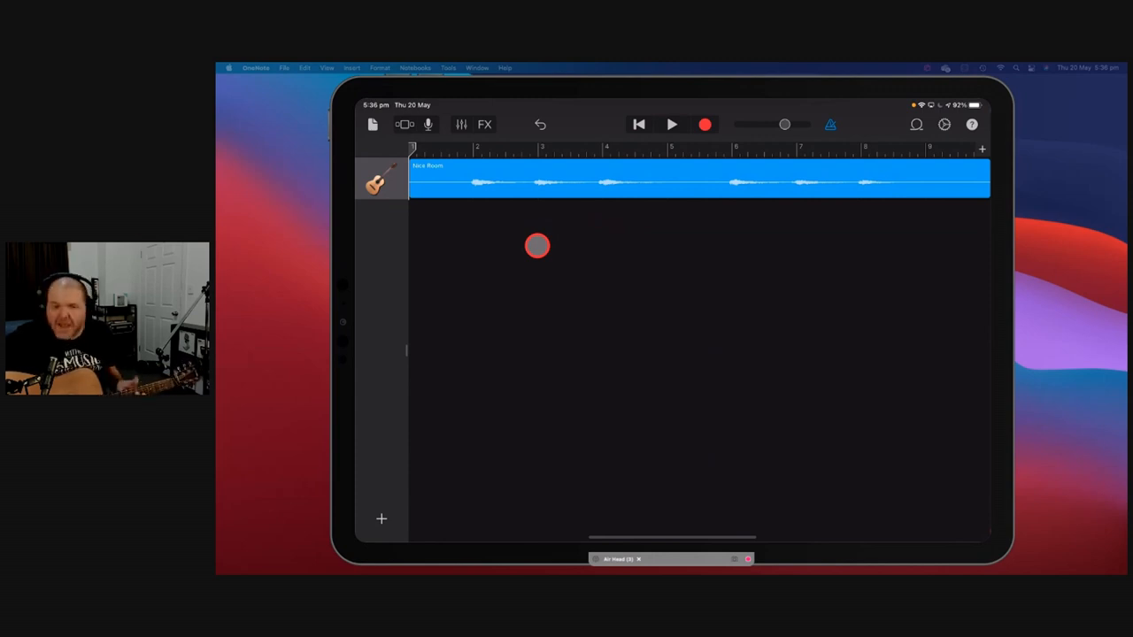
left_click_drag(538, 246, 517, 180)
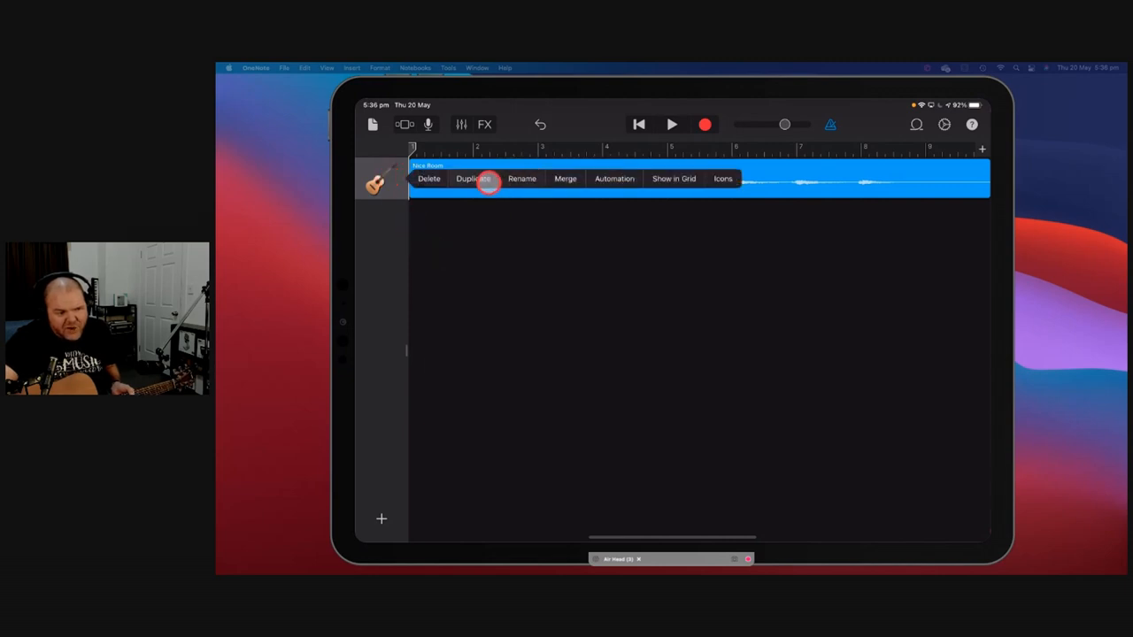
Step: Duplicate the guitar track and record a second Nice Room guitar take on it
left_click(473, 177)
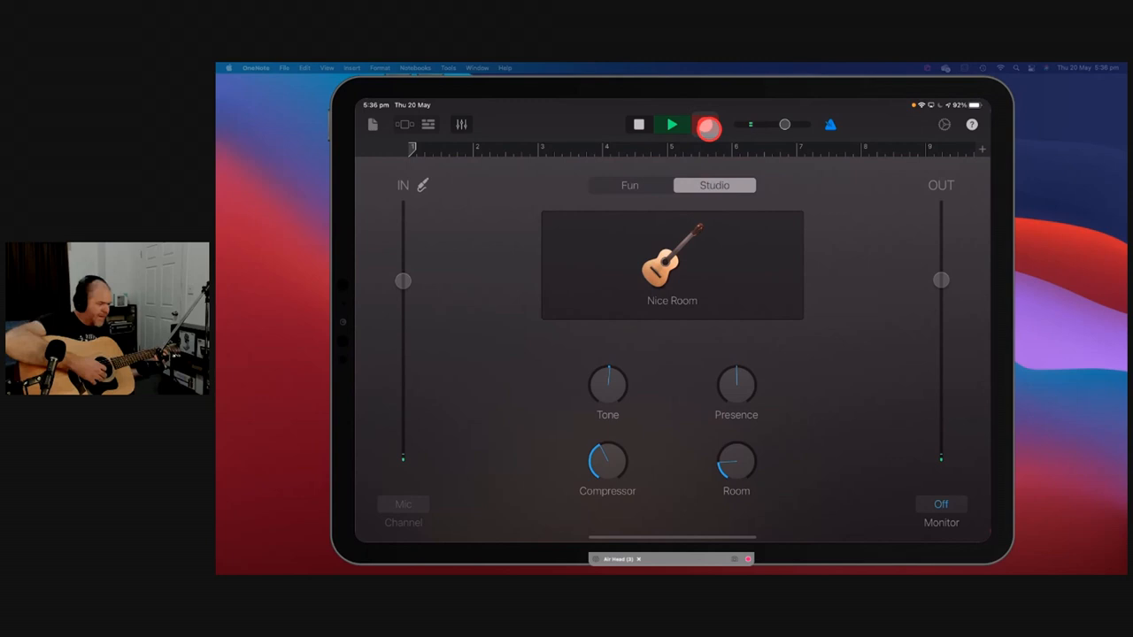
left_click(708, 124)
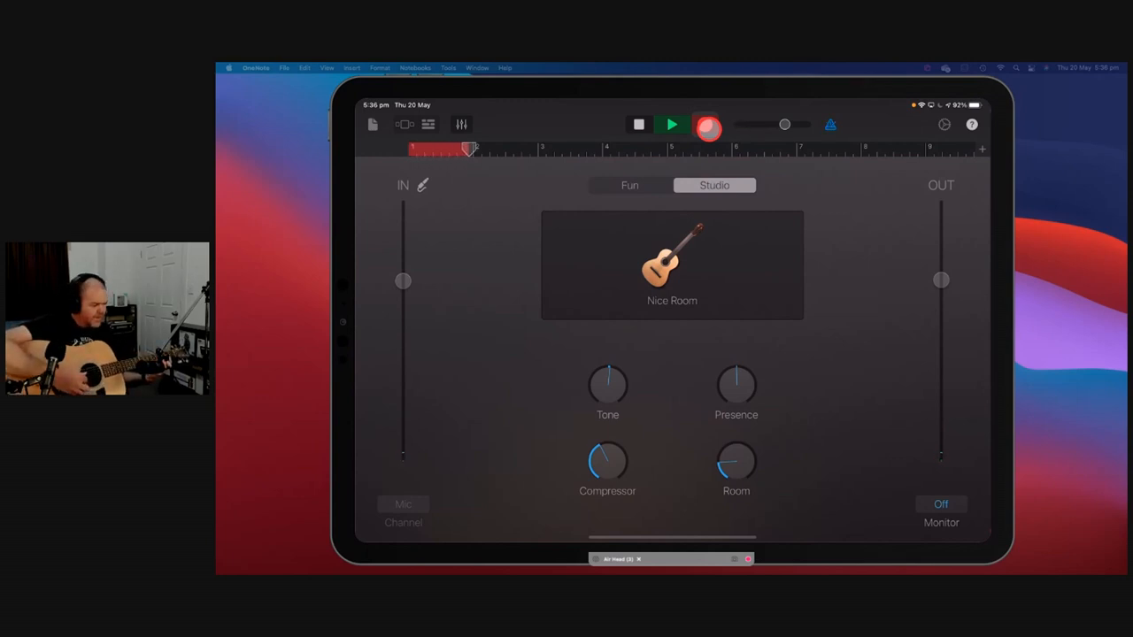
left_click(671, 124)
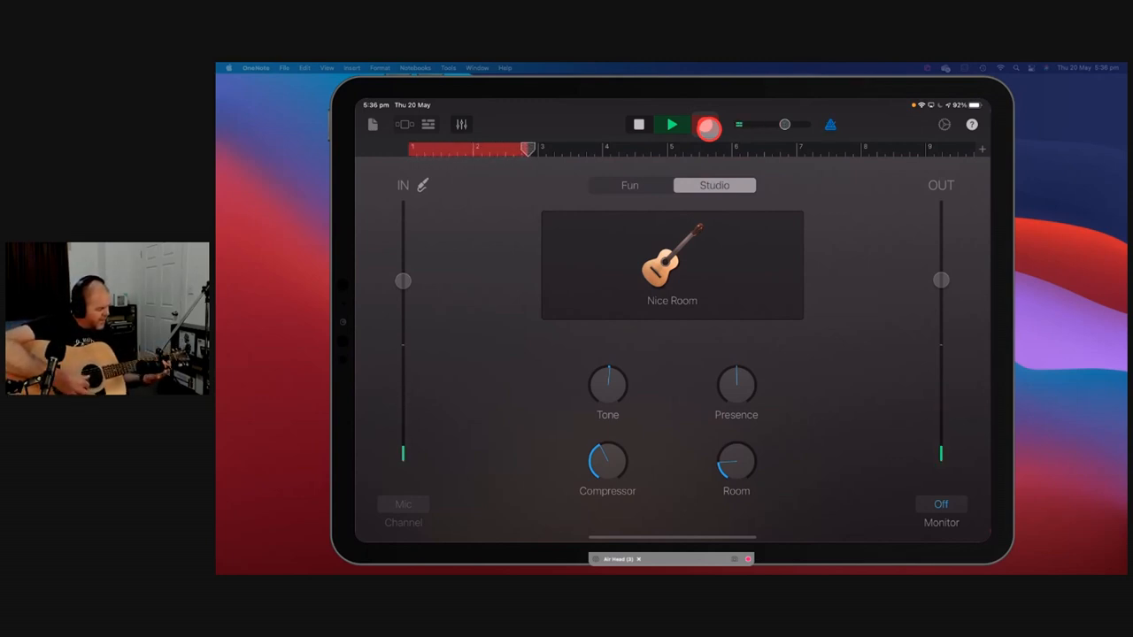
left_click(708, 124)
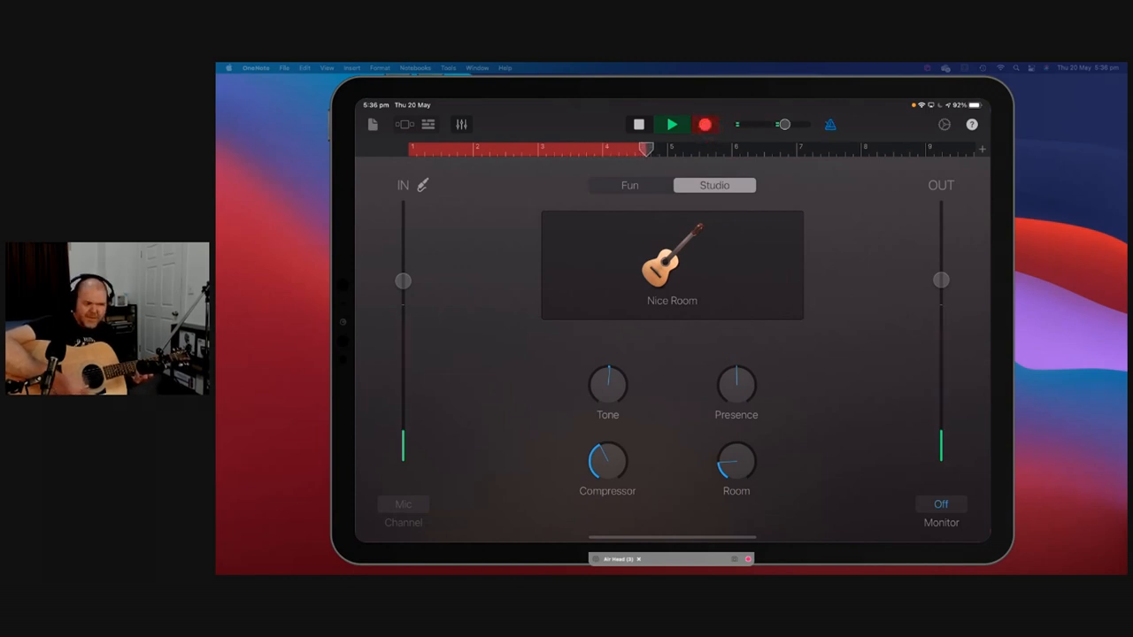
left_click(671, 124)
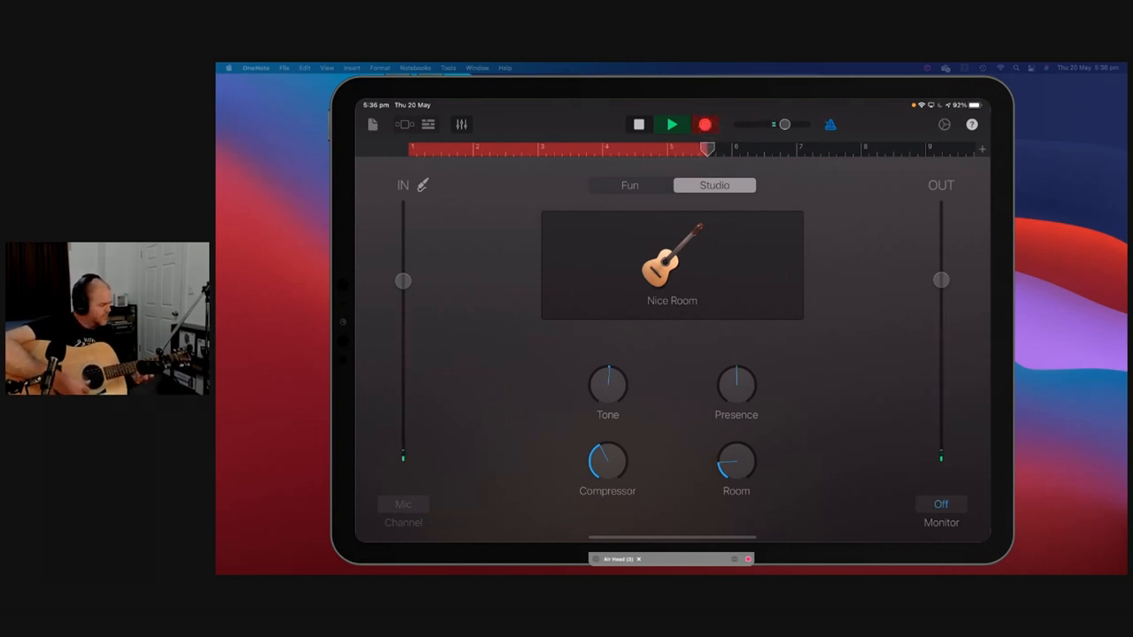
left_click(671, 124)
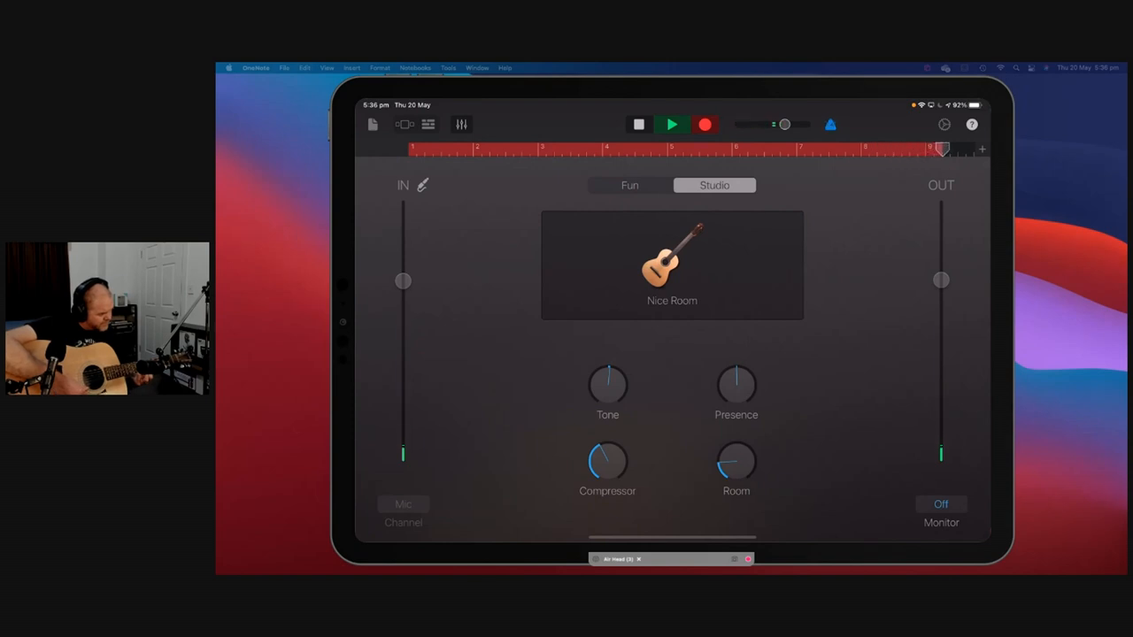
left_click(638, 124)
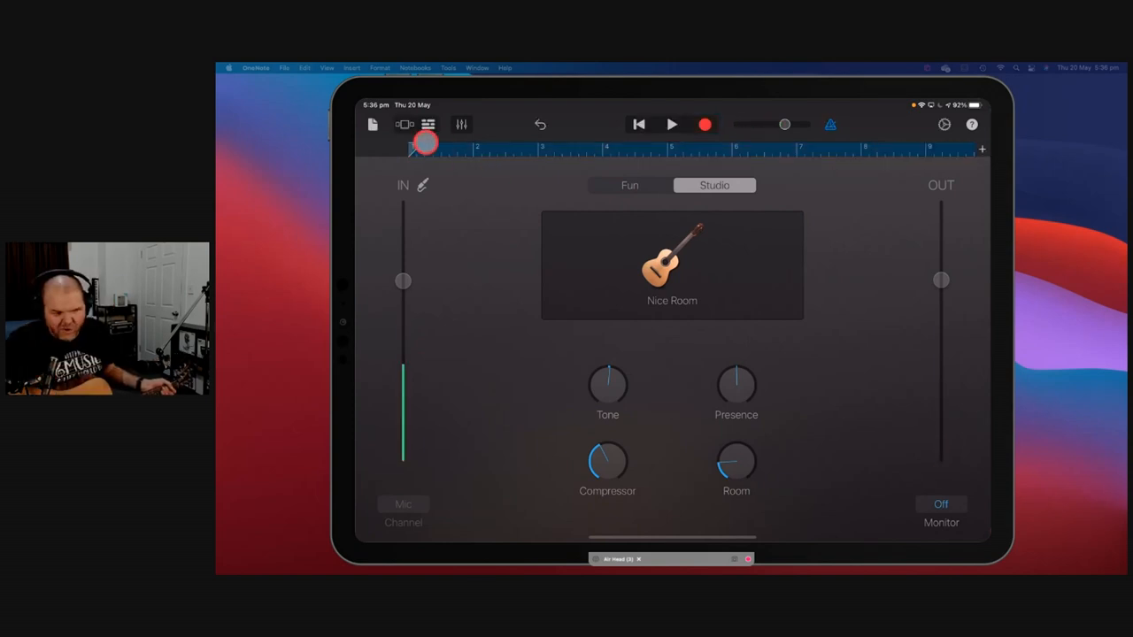
Step: Show both Nice Room guitar tracks with their controls and audition them playing together
left_click(941, 503)
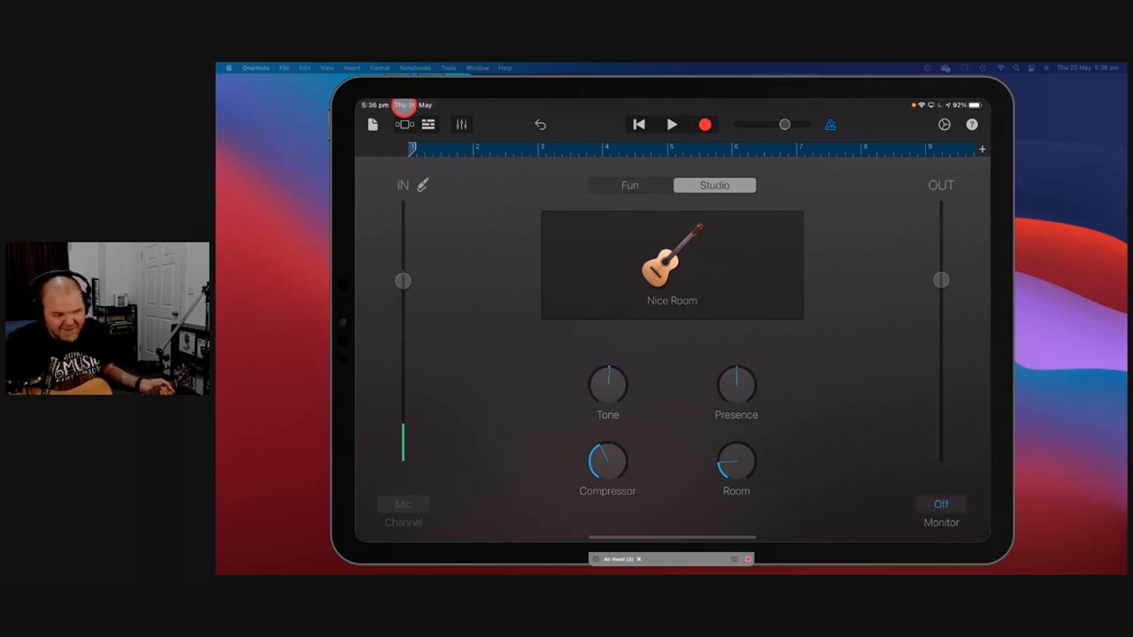
left_click(403, 123)
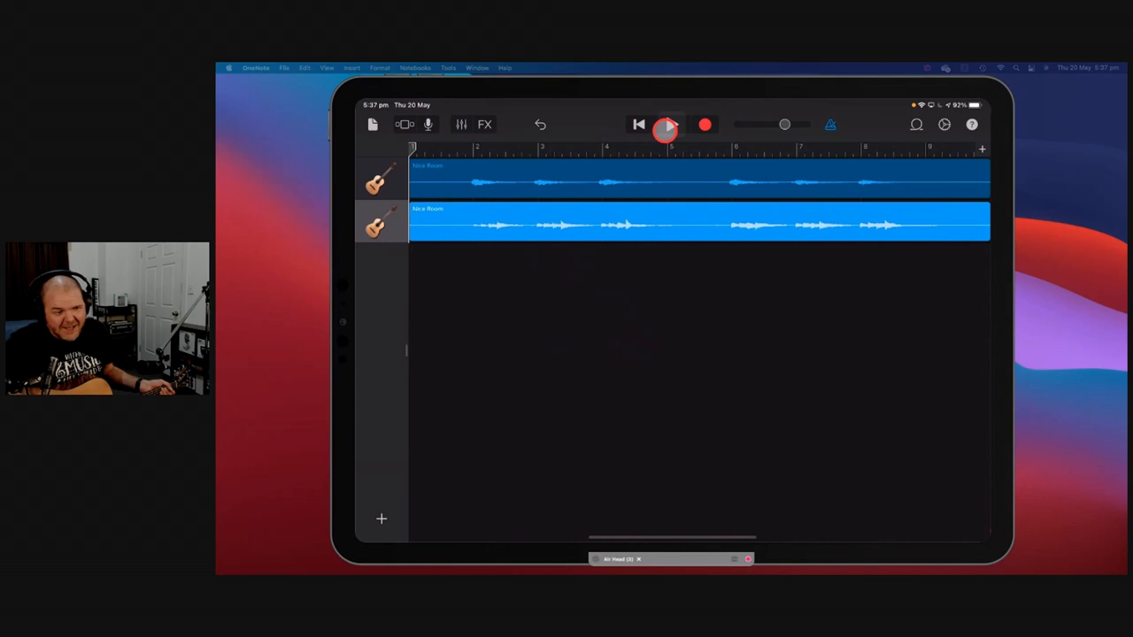
left_click(667, 124)
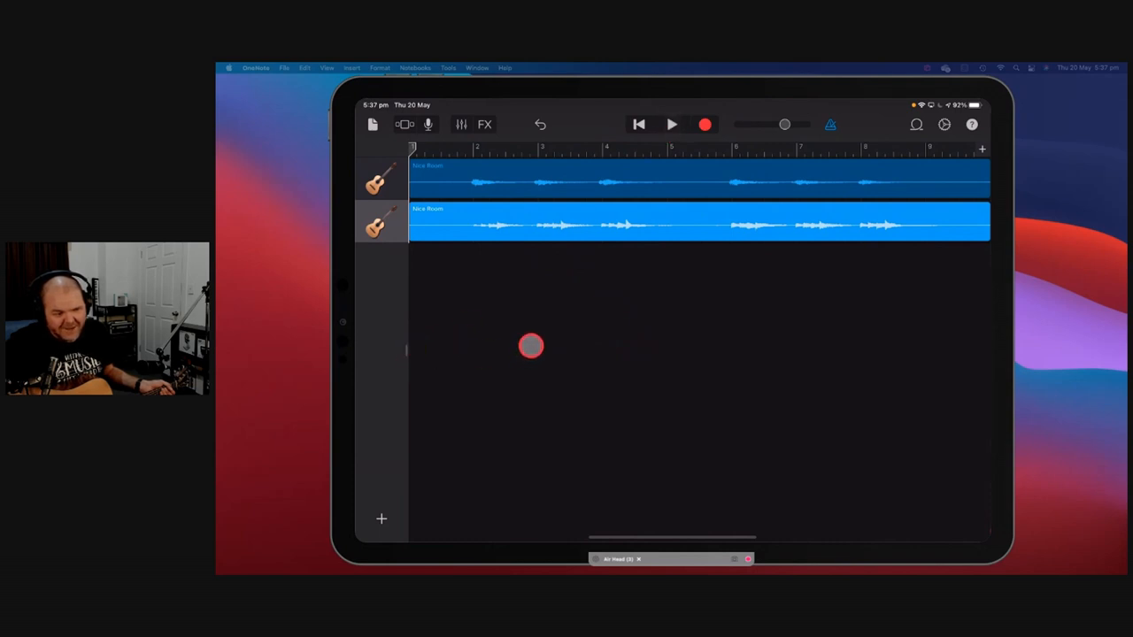
left_click(670, 124)
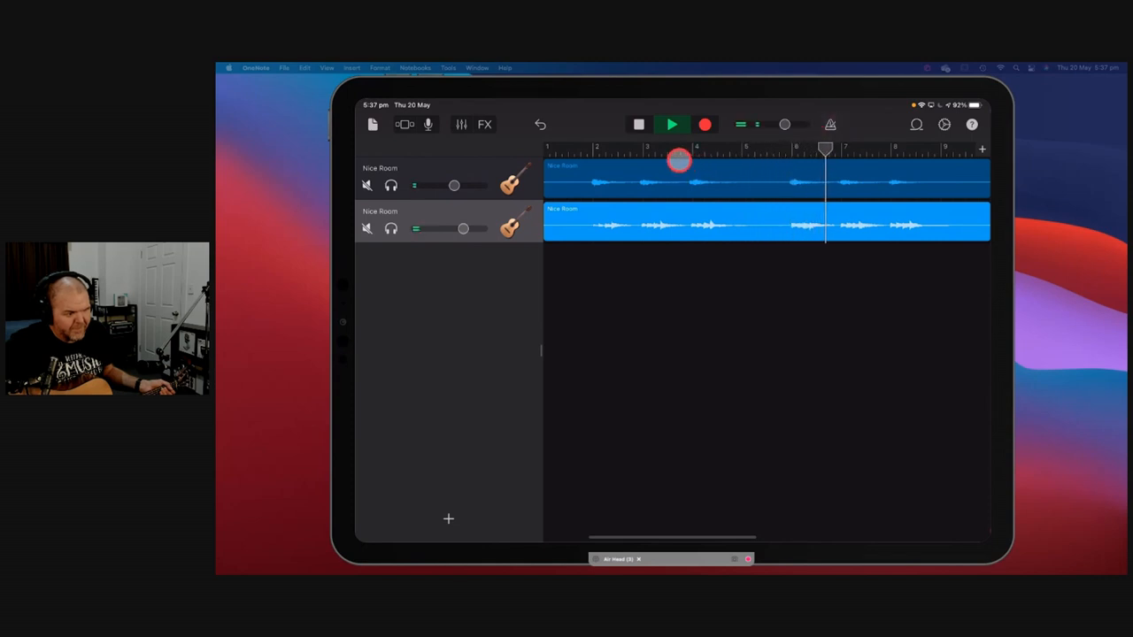
left_click(670, 124)
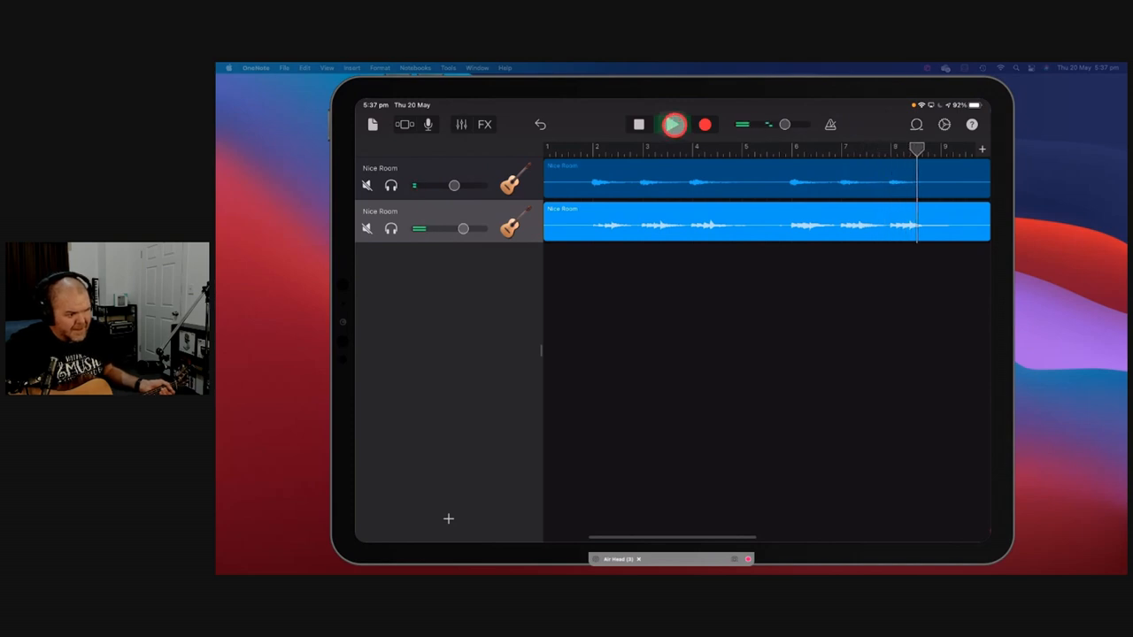
left_click(637, 124)
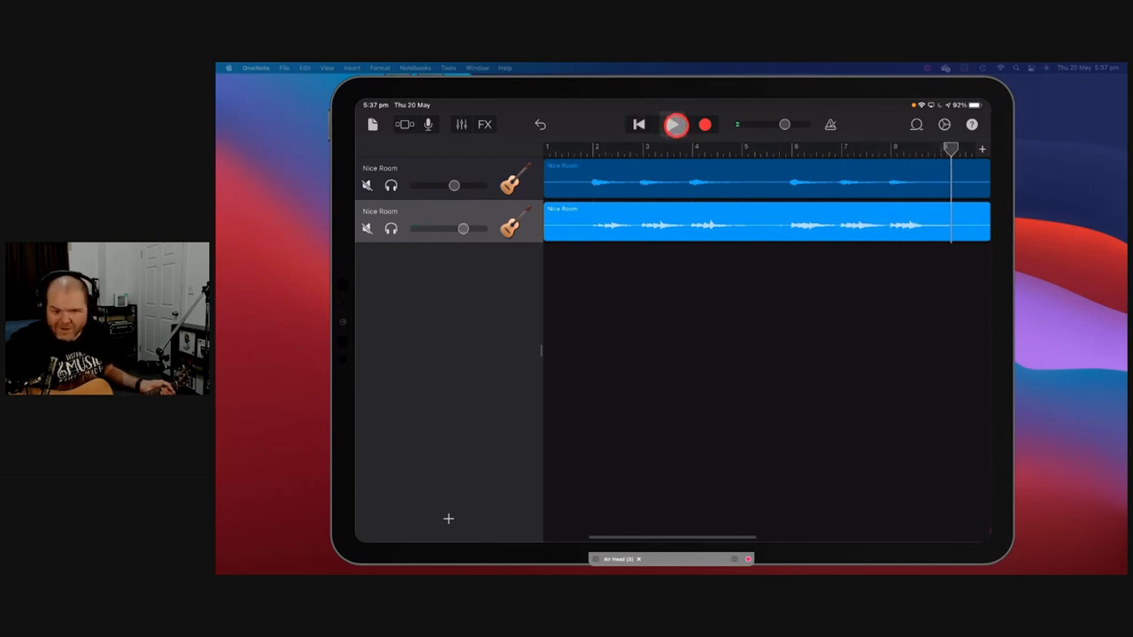
left_click(674, 124)
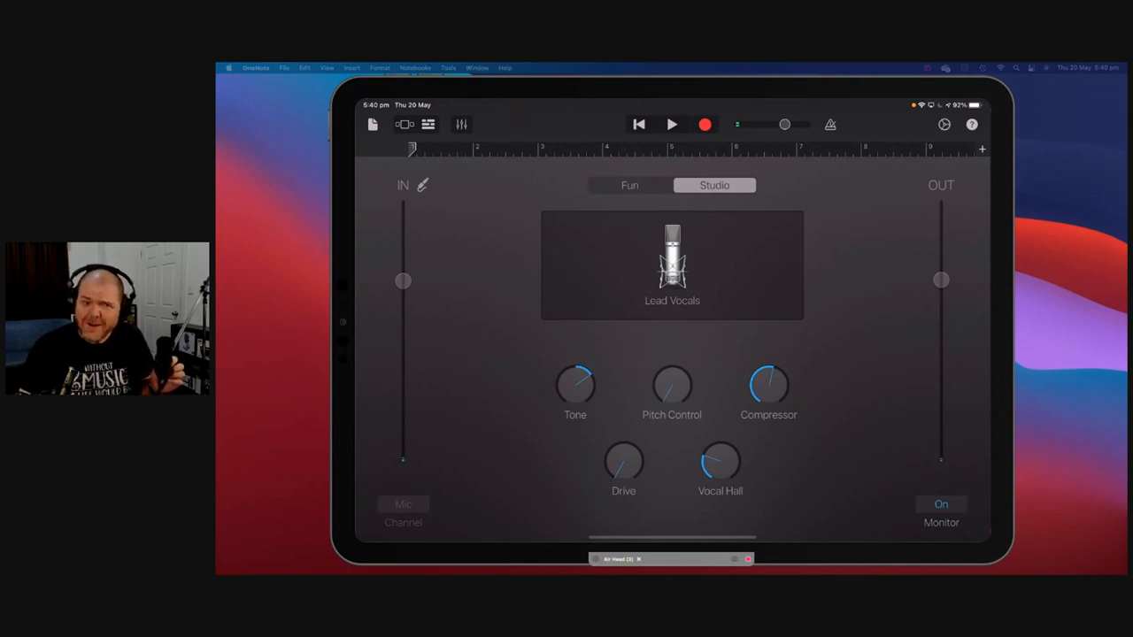
Step: Record a Lead Vocals take over the two guitar tracks and stop recording
left_click(704, 124)
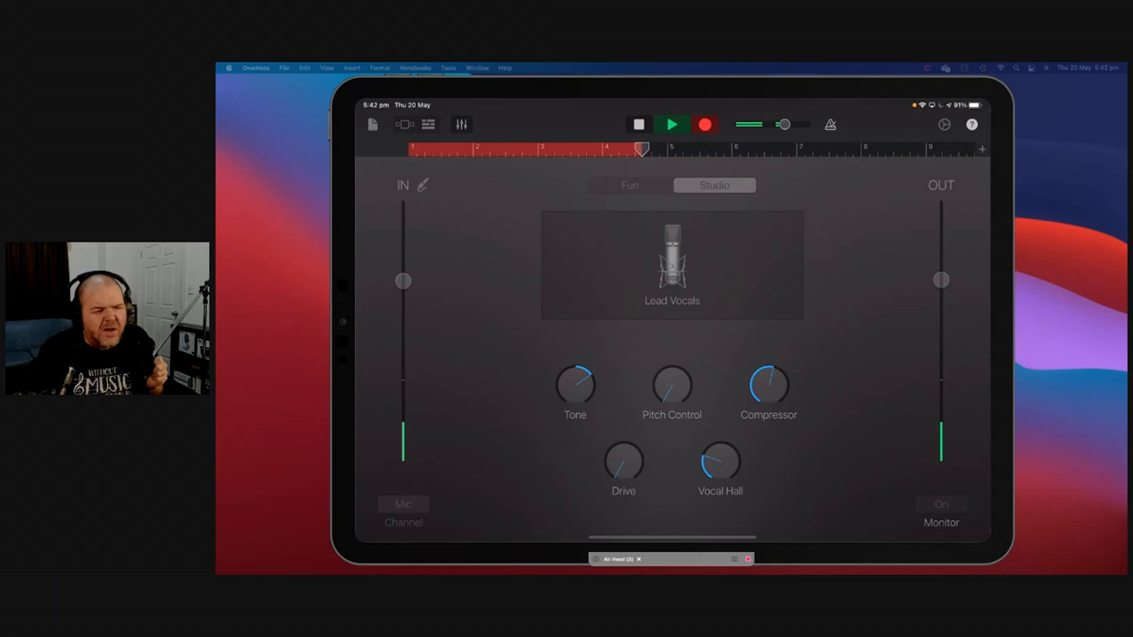
left_click(671, 124)
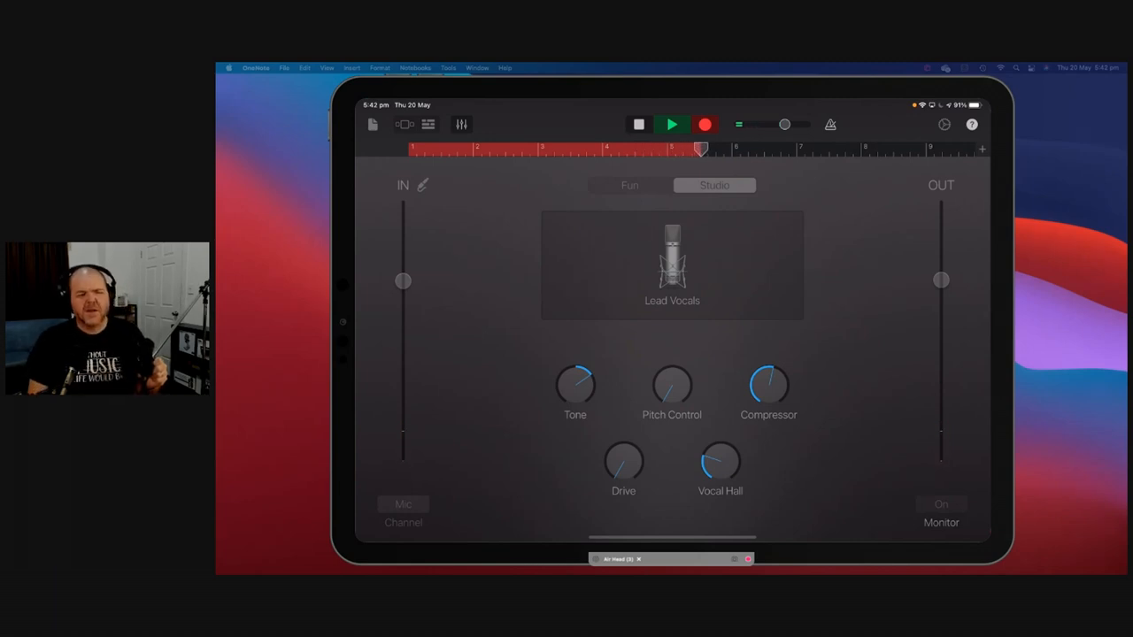
left_click(671, 124)
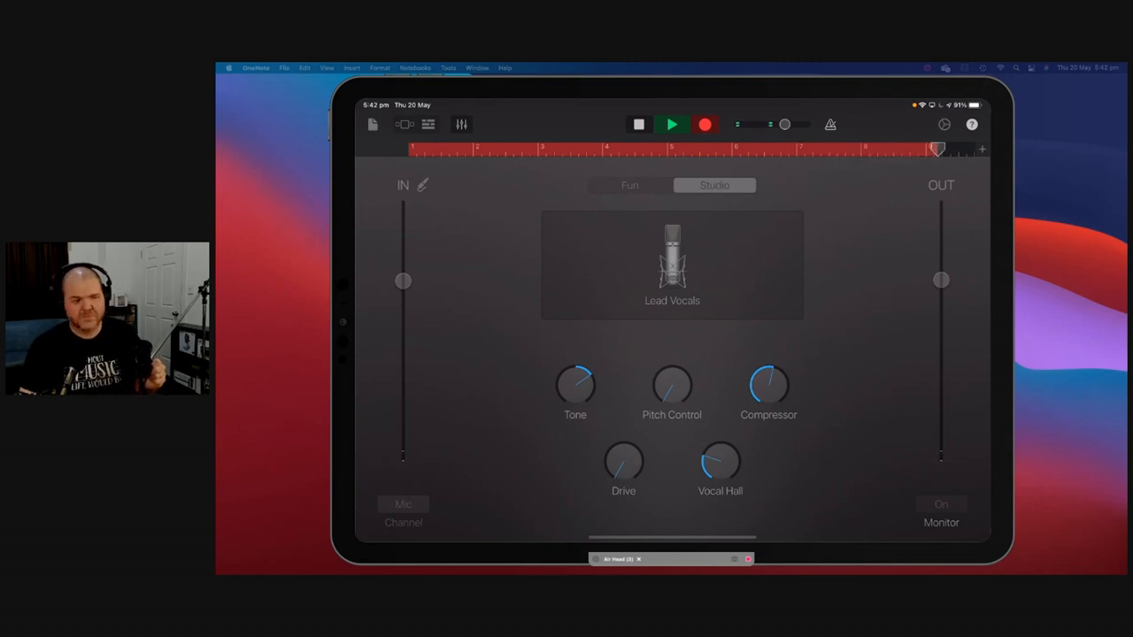
left_click(671, 124)
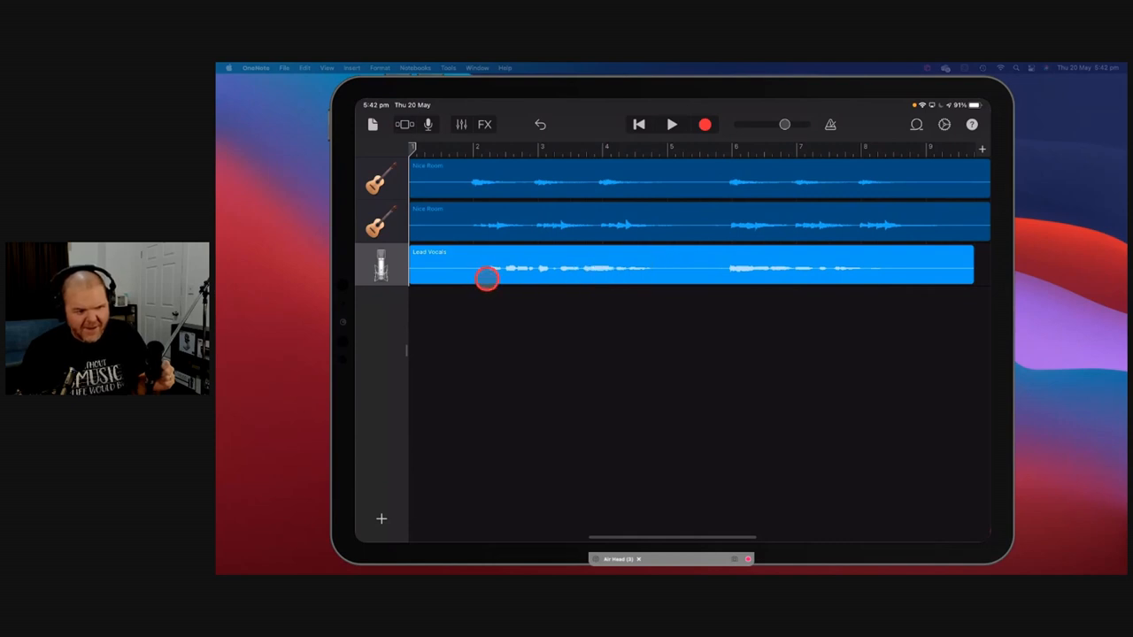
Step: Reveal the track headers and play the Lead Vocals with both guitars, then stop
left_click_drag(486, 279, 464, 145)
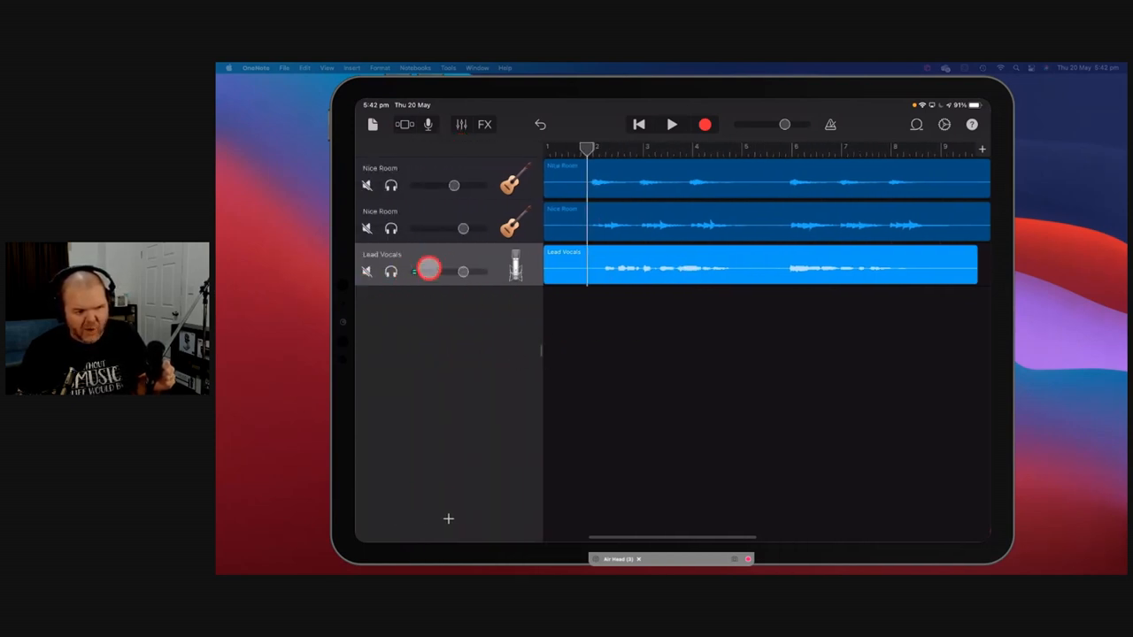
left_click(672, 124)
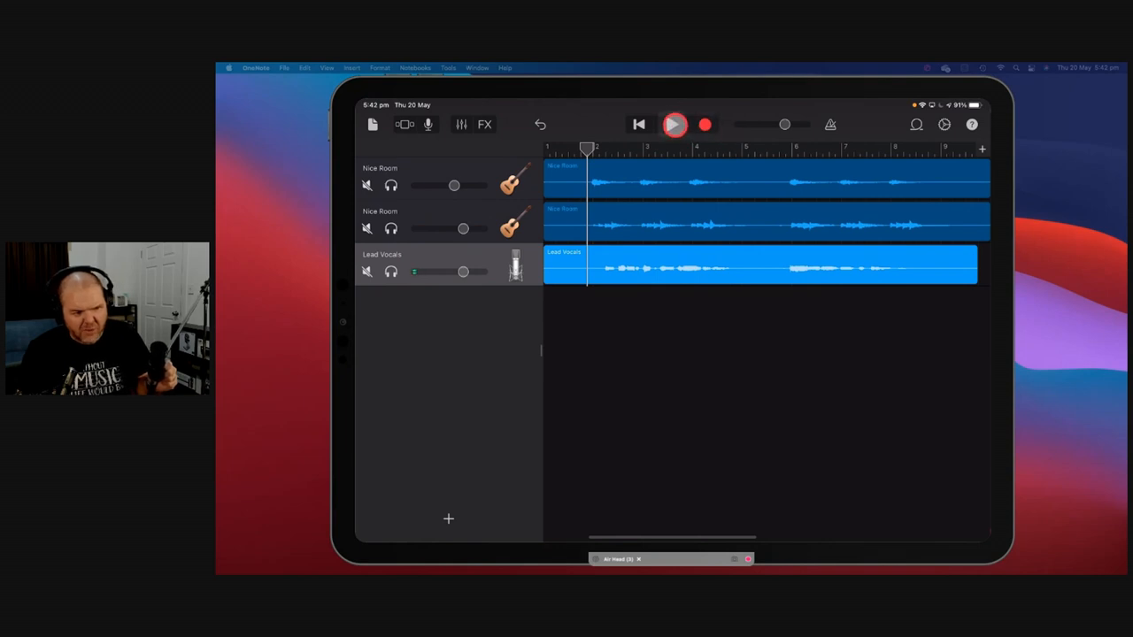
left_click(674, 124)
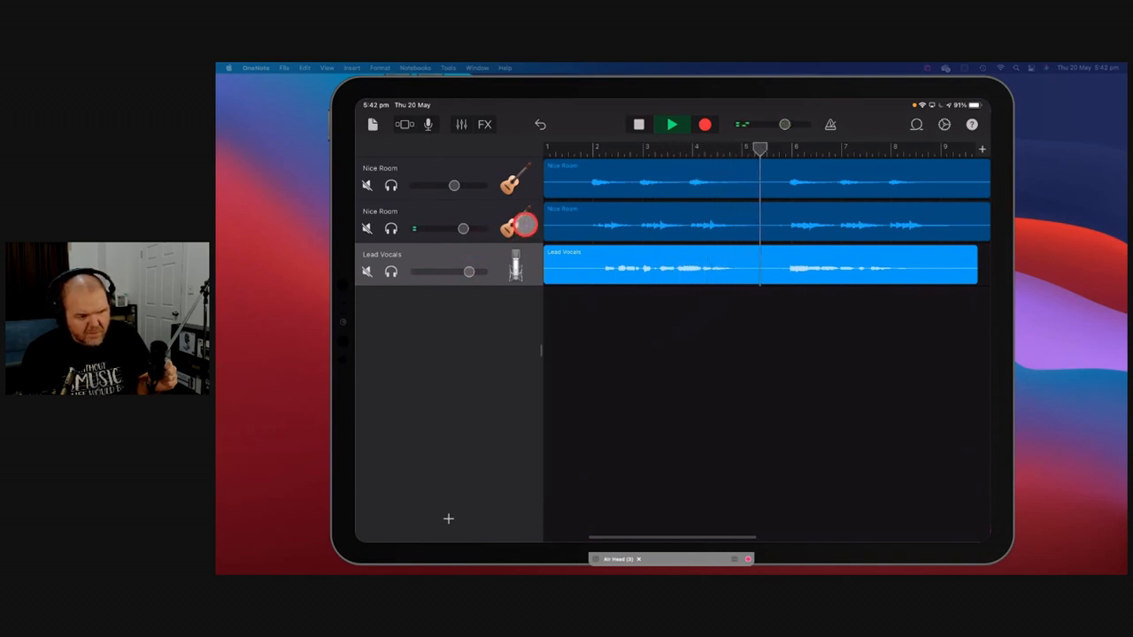
left_click(671, 124)
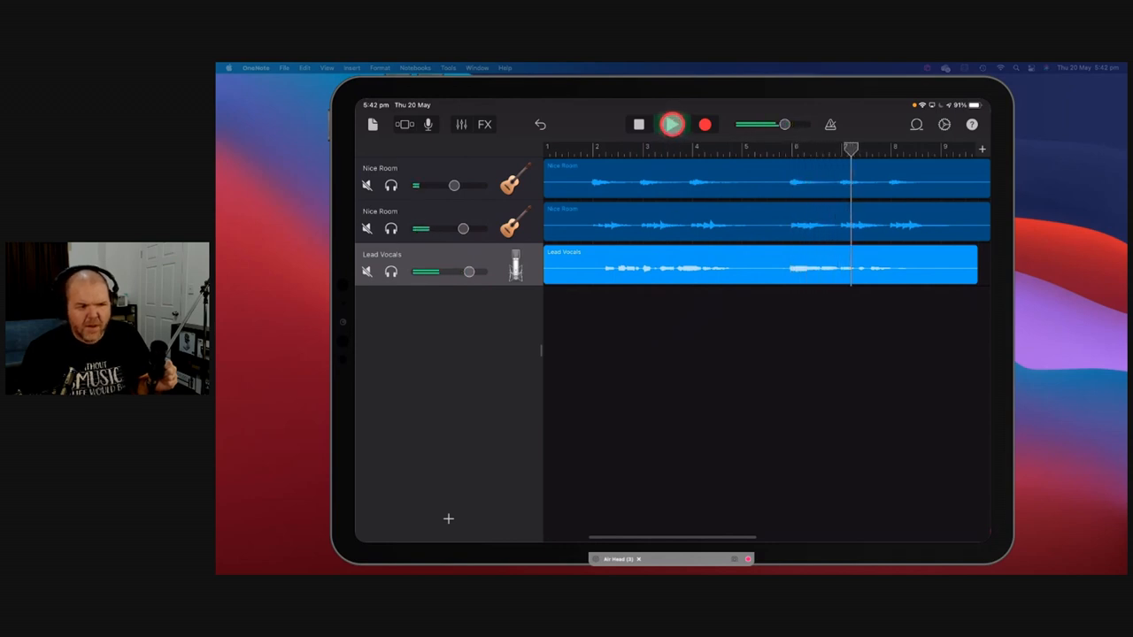
left_click(671, 124)
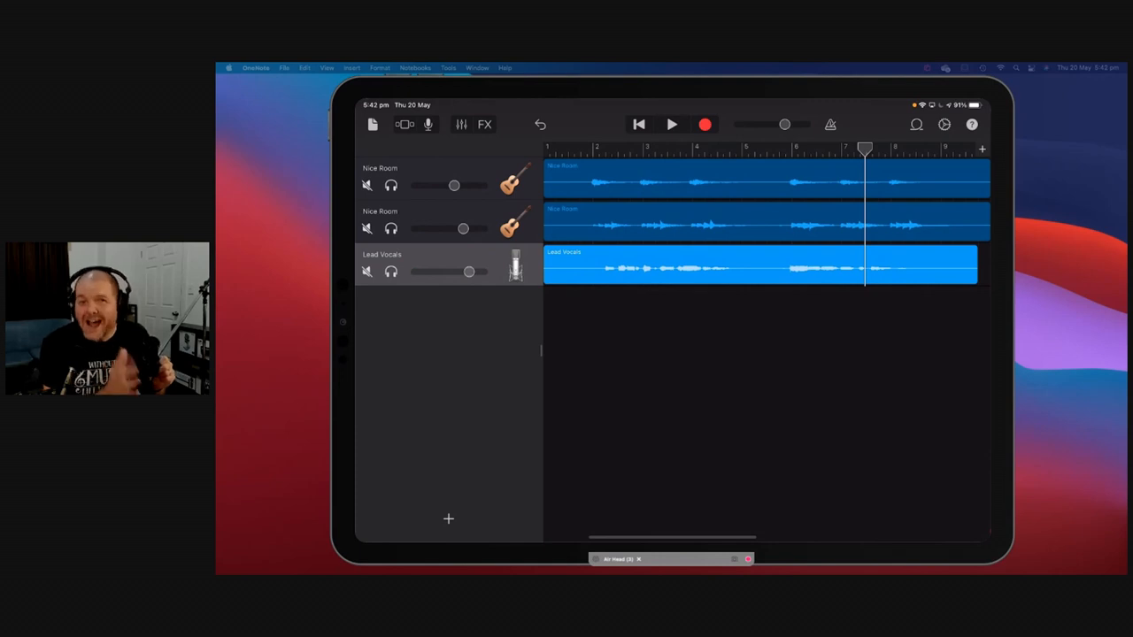
left_click(637, 124)
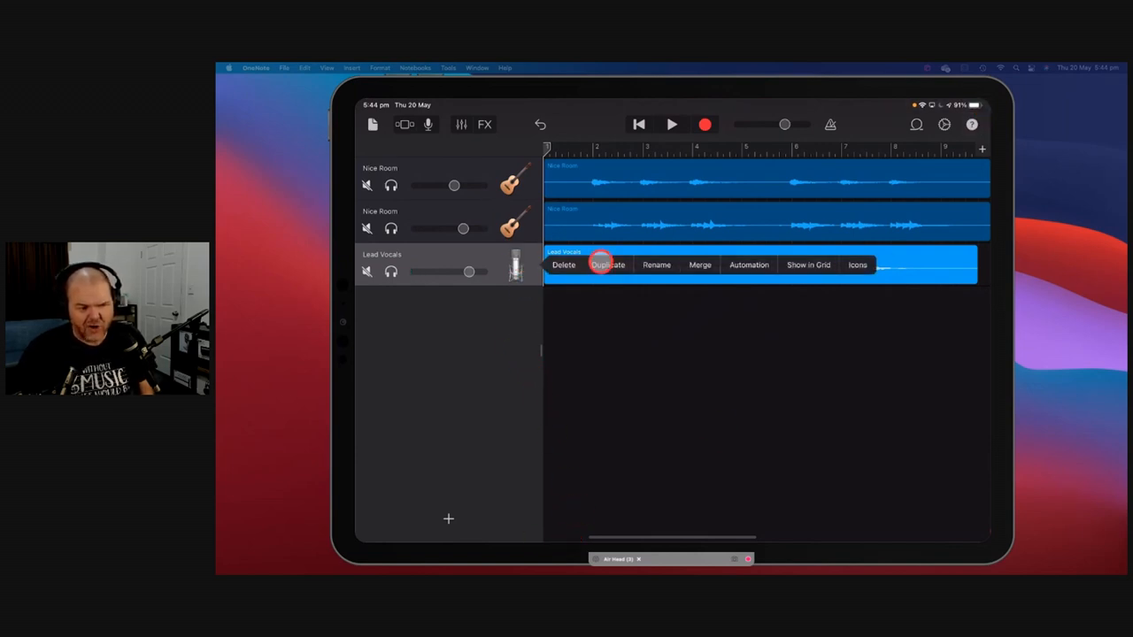
Step: Duplicate the Lead Vocals track and bring up the empty copy's recorder view
left_click(609, 265)
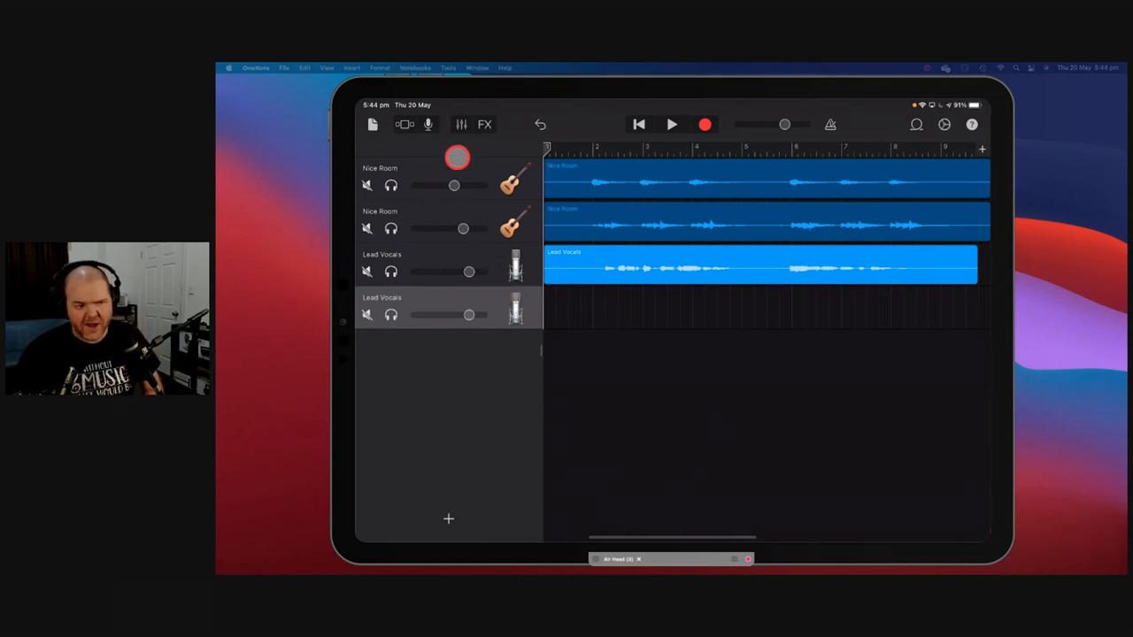
left_click(428, 124)
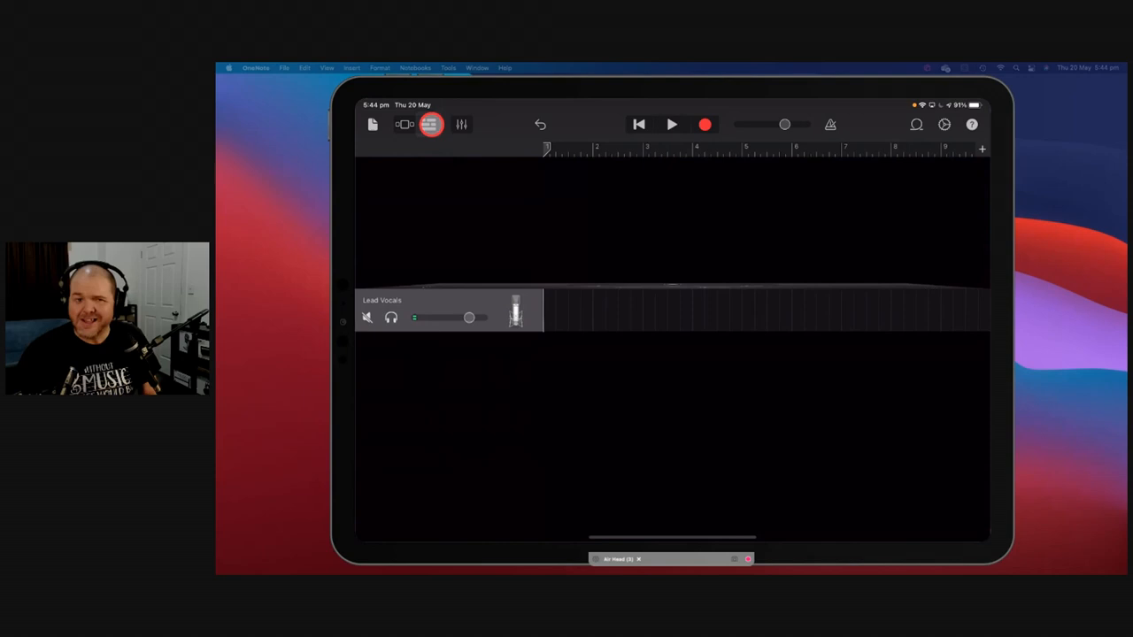
Step: Switch the Lead Vocals recorder's Monitor to On and adjust the OUT level
left_click(460, 124)
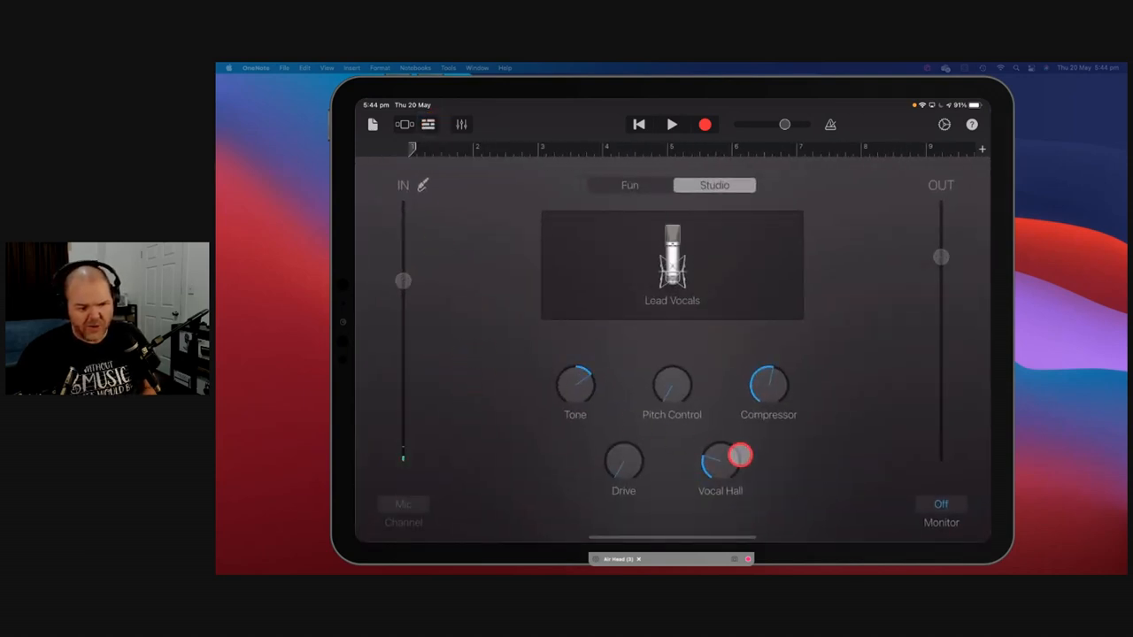
left_click(942, 503)
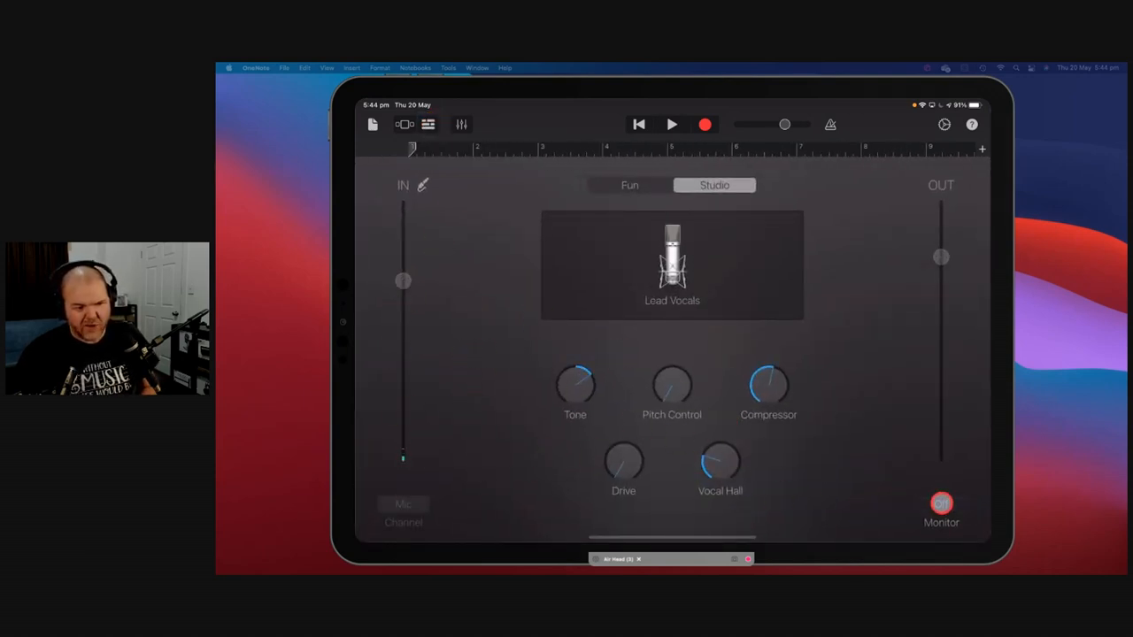
left_click(942, 503)
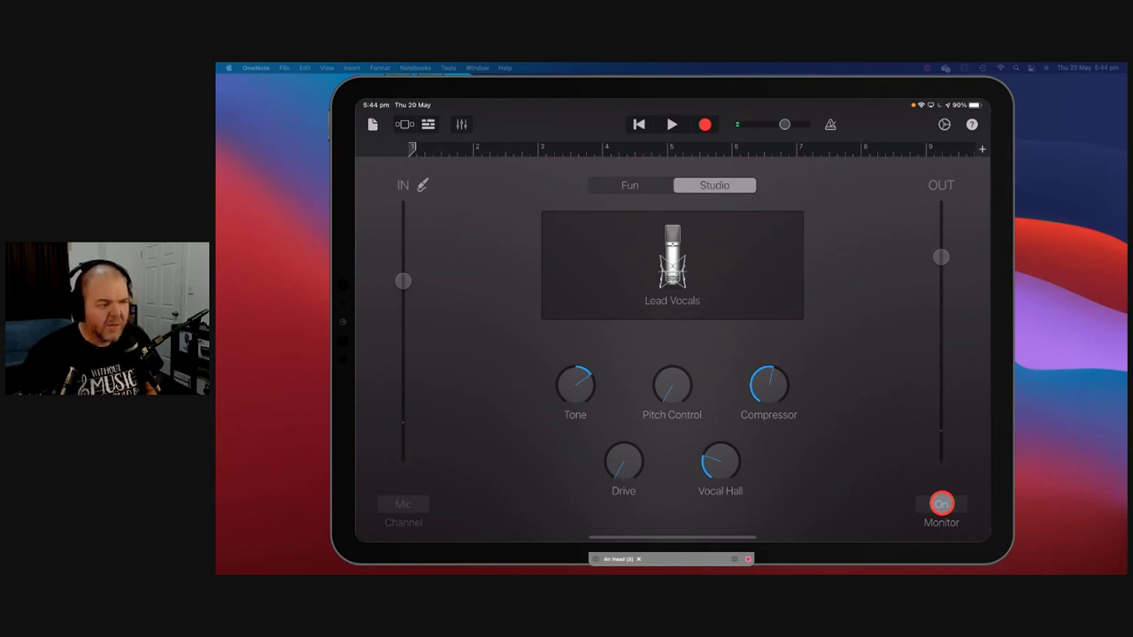
left_click(941, 503)
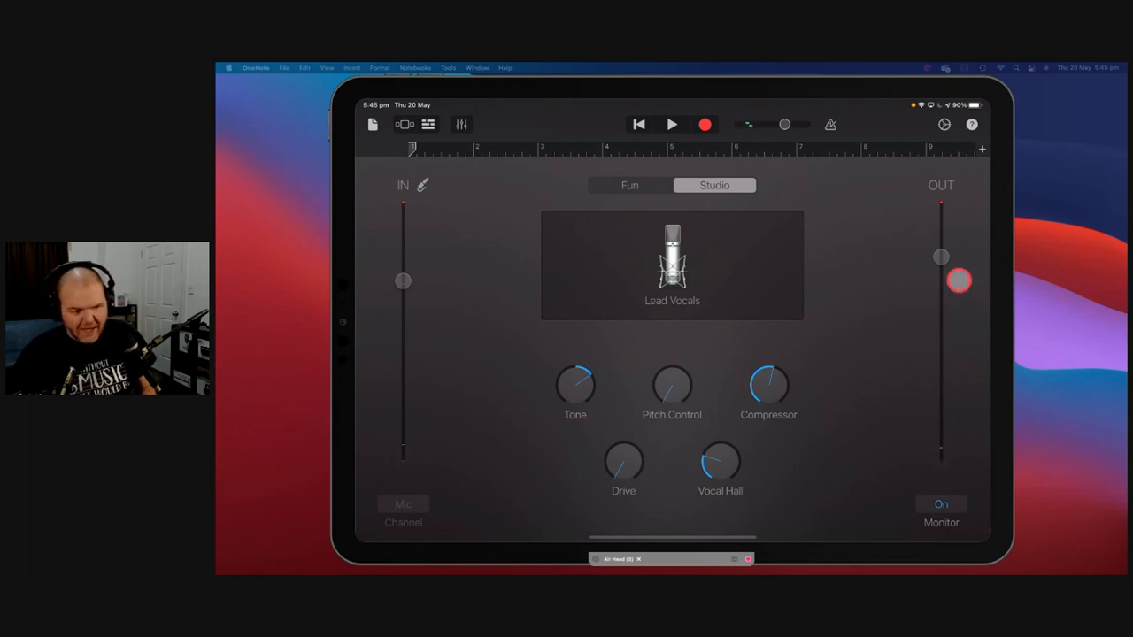
Step: Record a second Lead Vocals take and stop when the part is sung
left_click(428, 124)
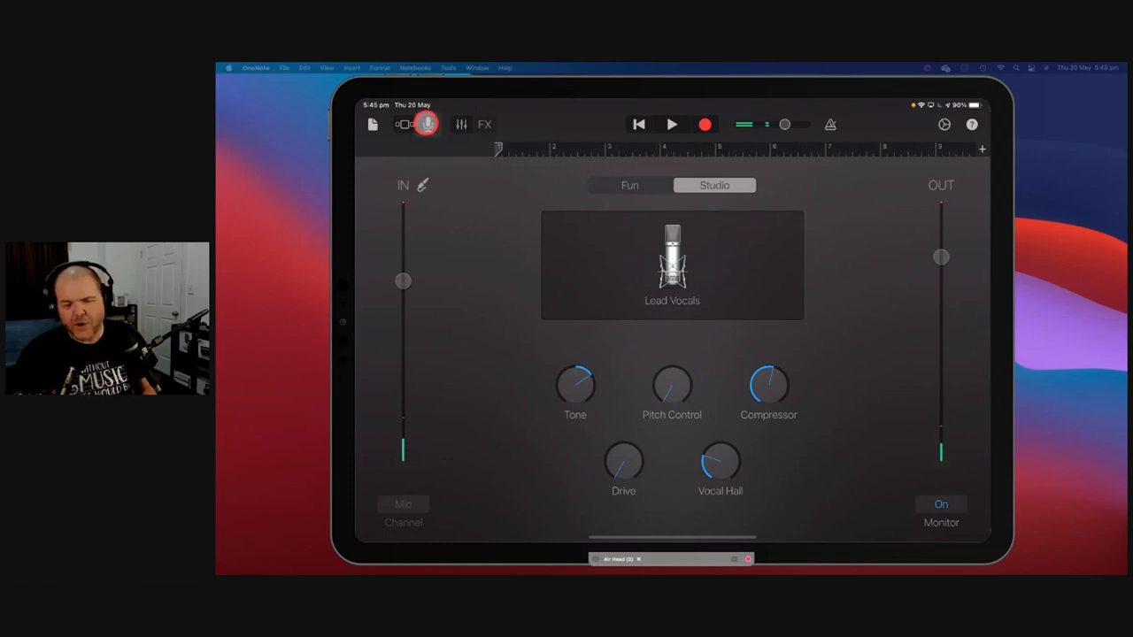
left_click(404, 123)
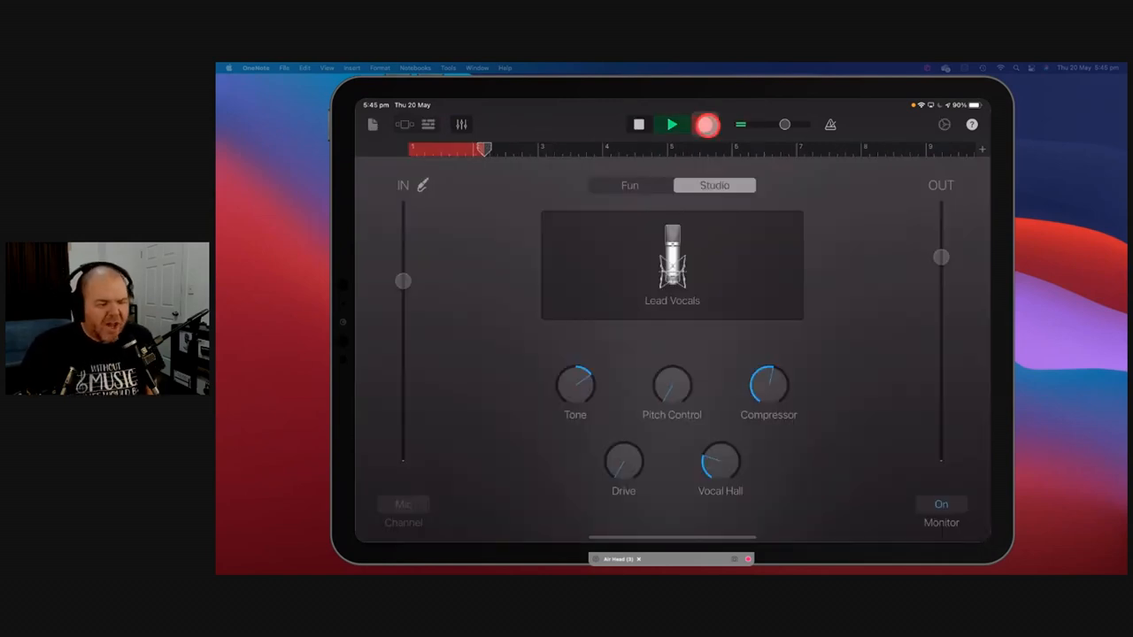
left_click(671, 124)
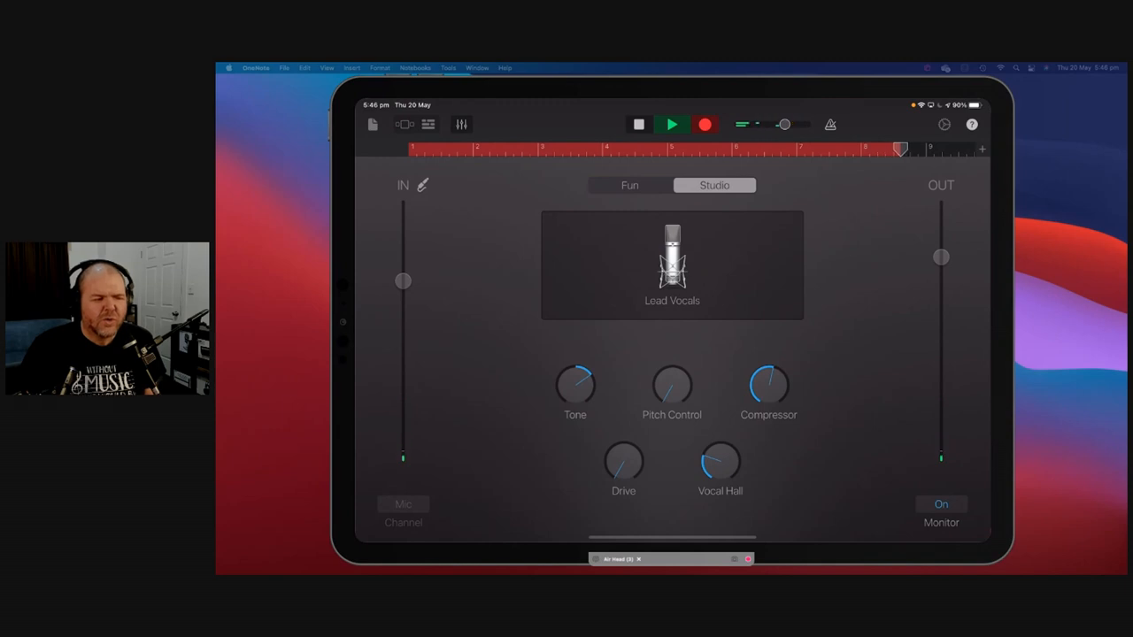
left_click(705, 124)
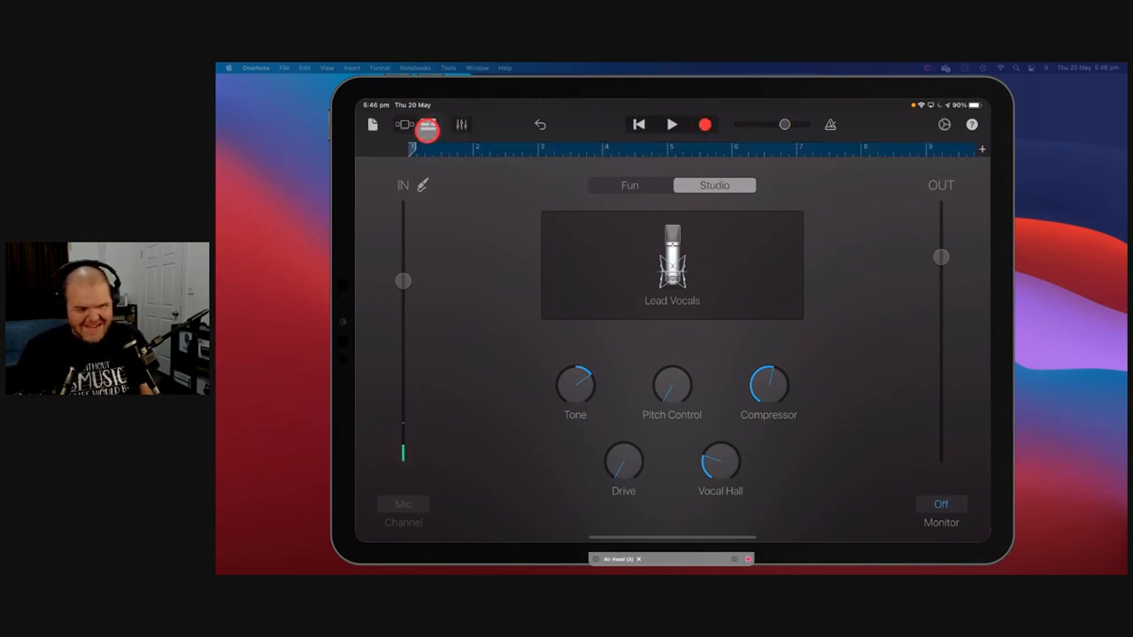
Step: Show all four tracks, select the newest Lead Vocals region, then the first Nice Room guitar track
left_click(404, 124)
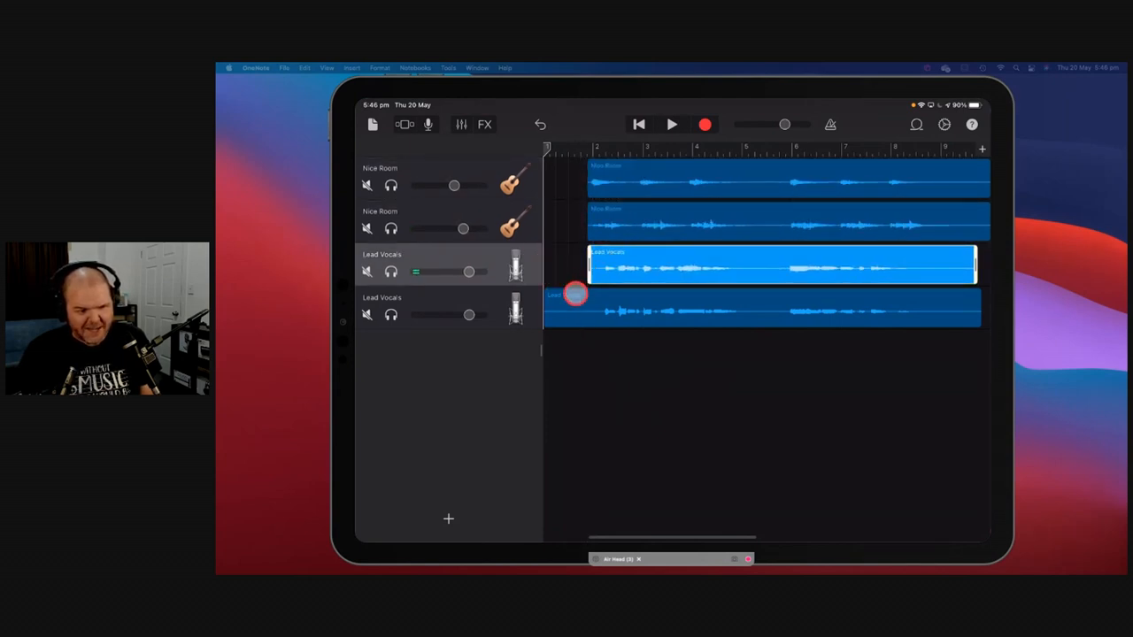
left_click(779, 309)
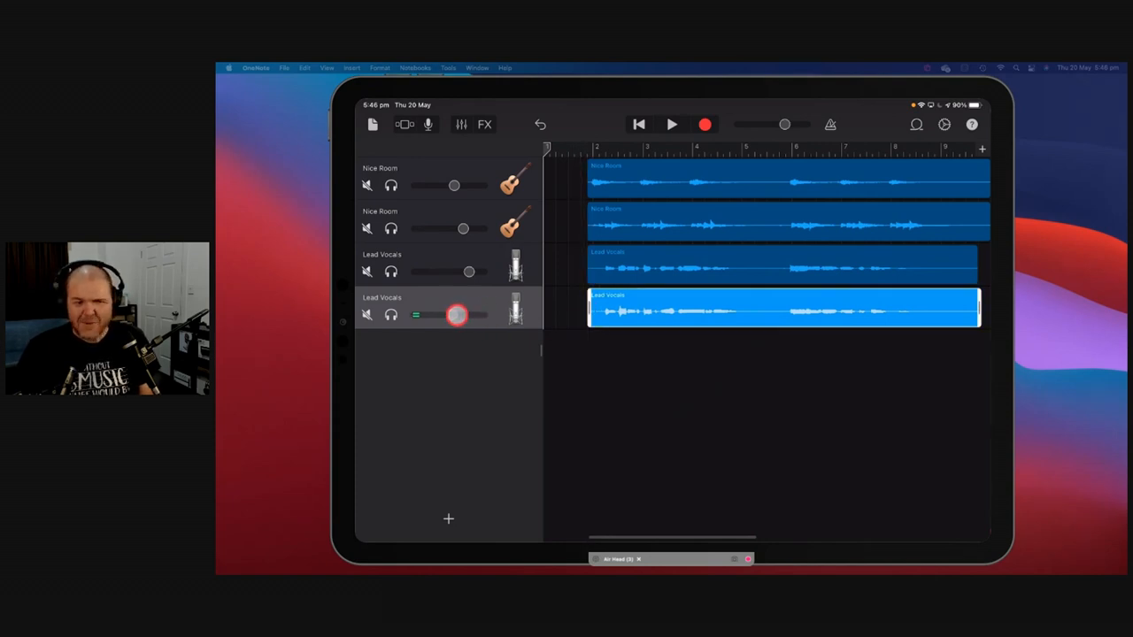
left_click(517, 180)
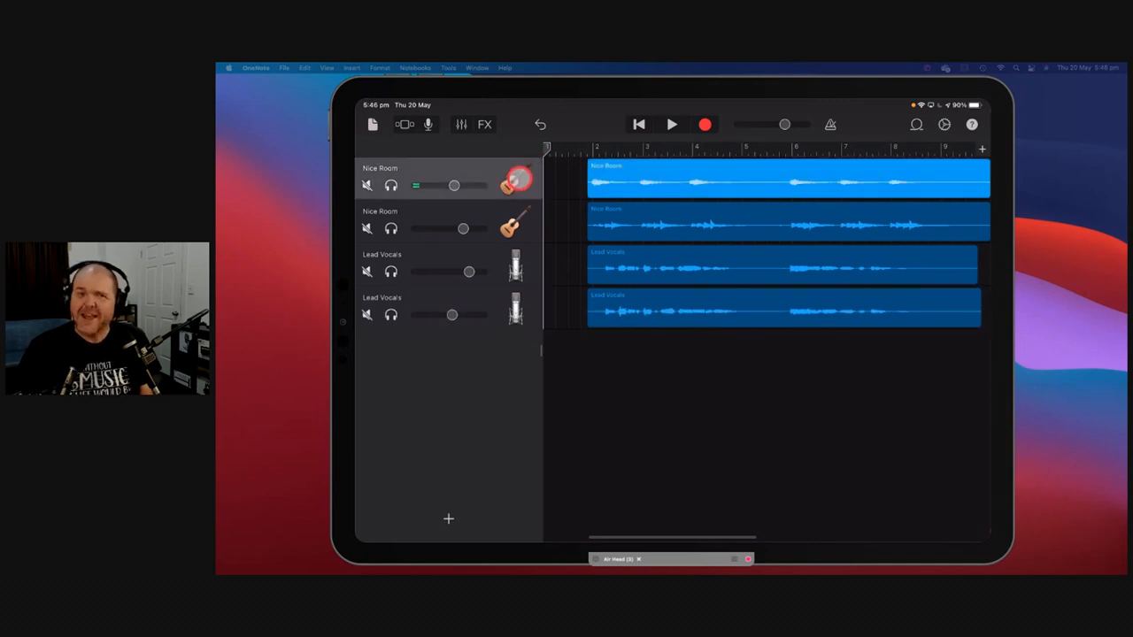
left_click(671, 124)
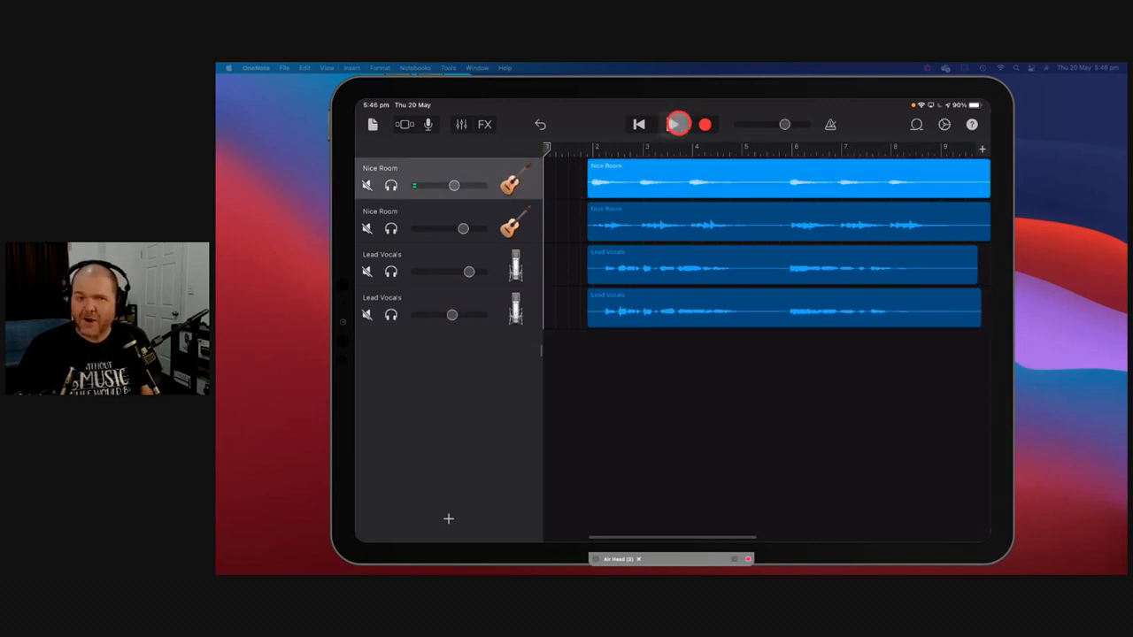
left_click(676, 124)
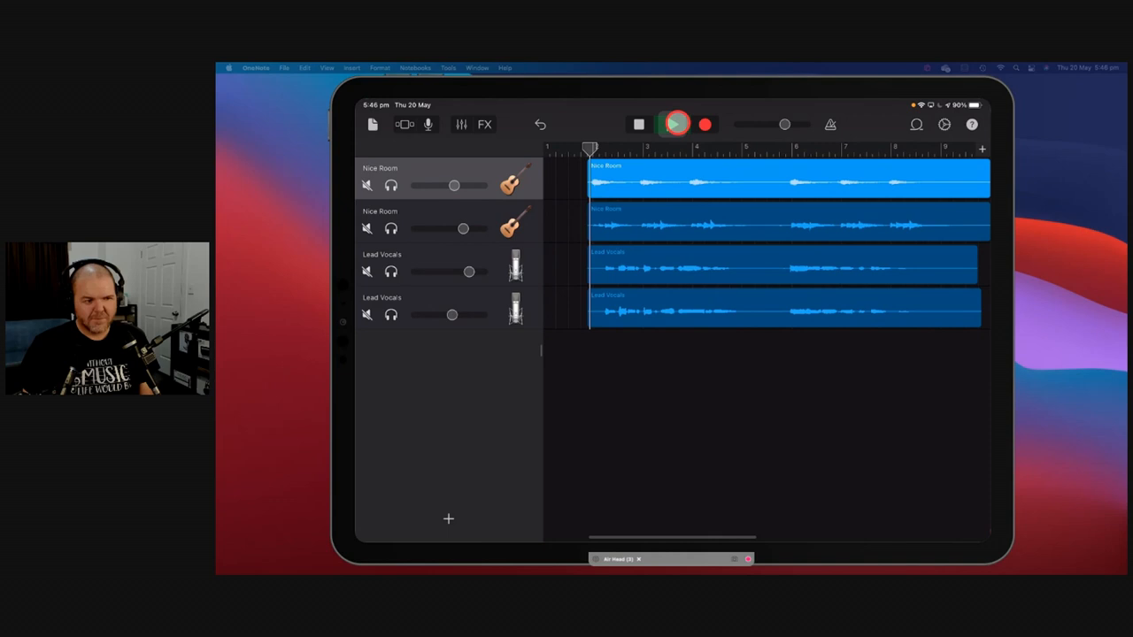
left_click(674, 124)
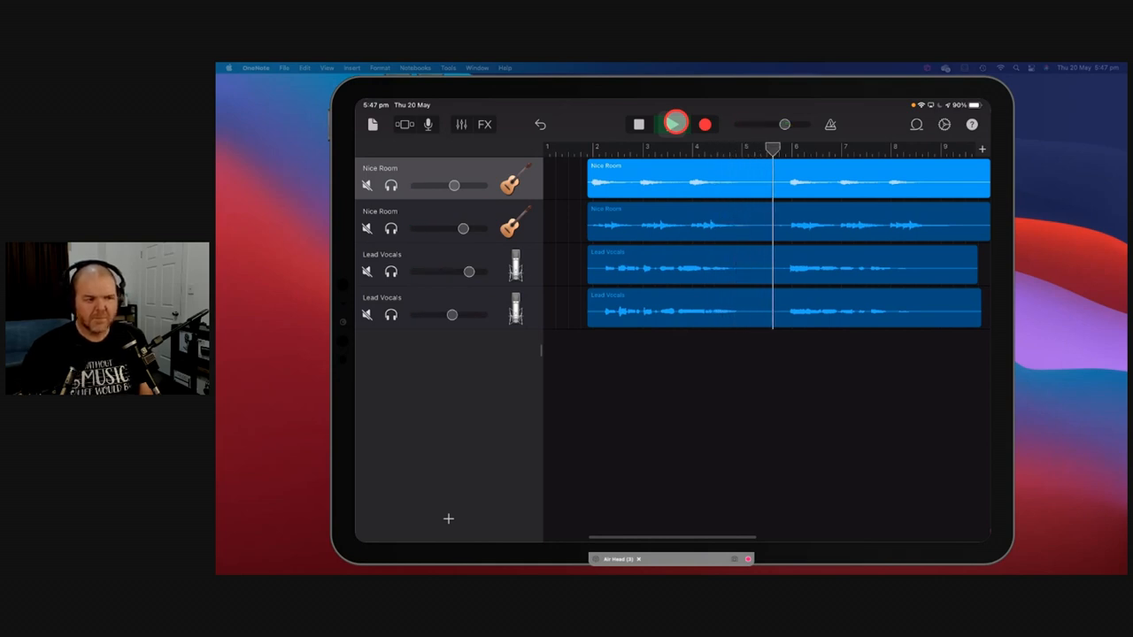
left_click(674, 123)
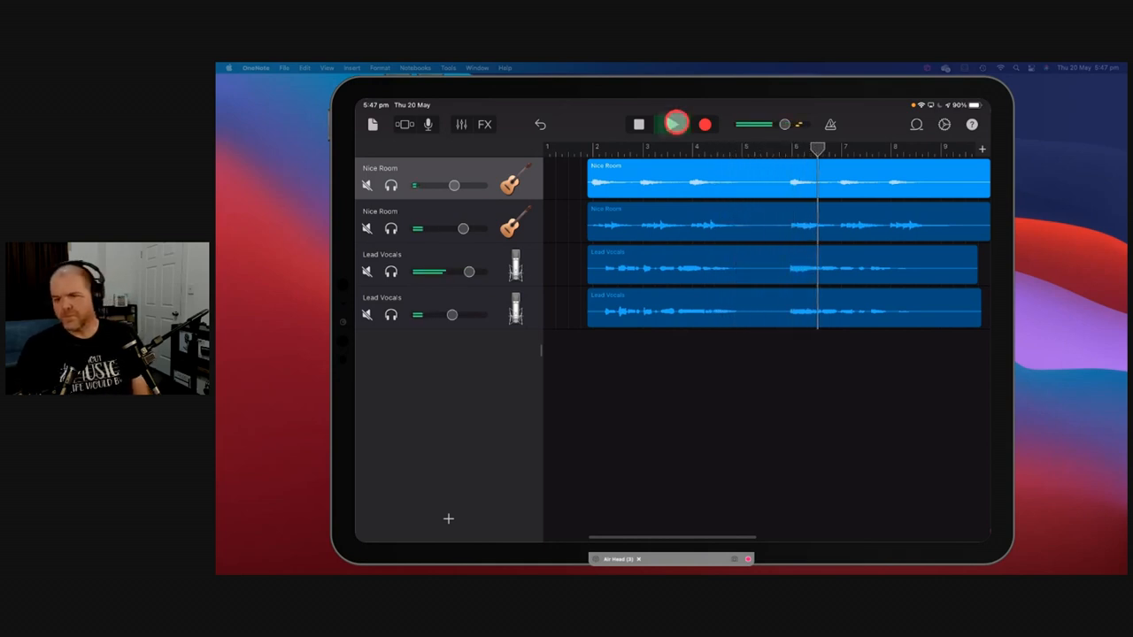
left_click(674, 124)
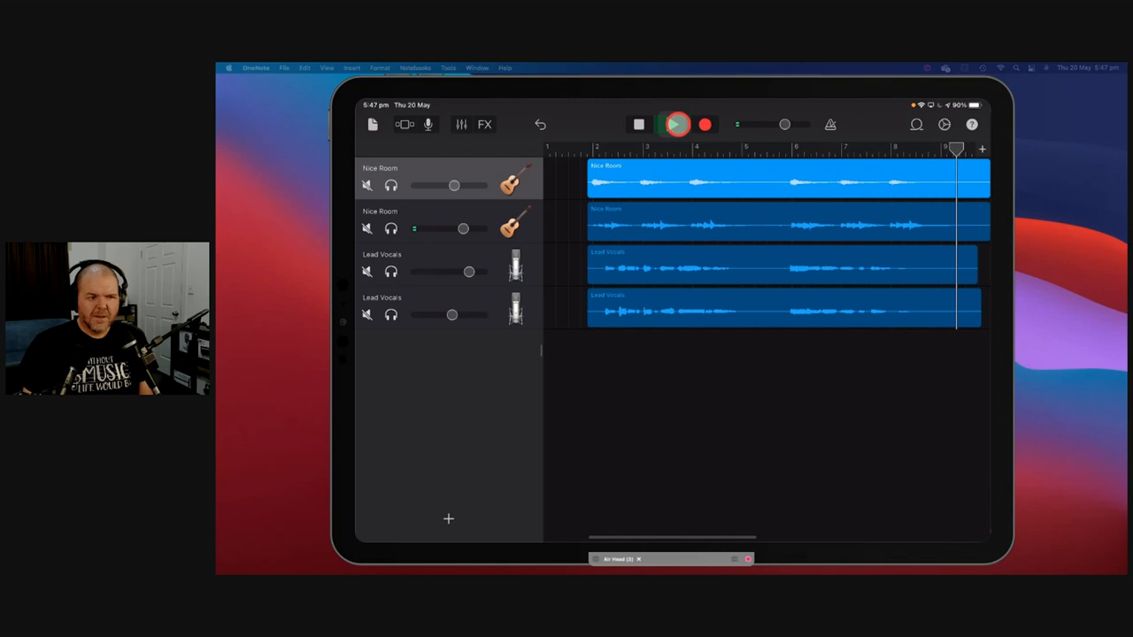
left_click(673, 124)
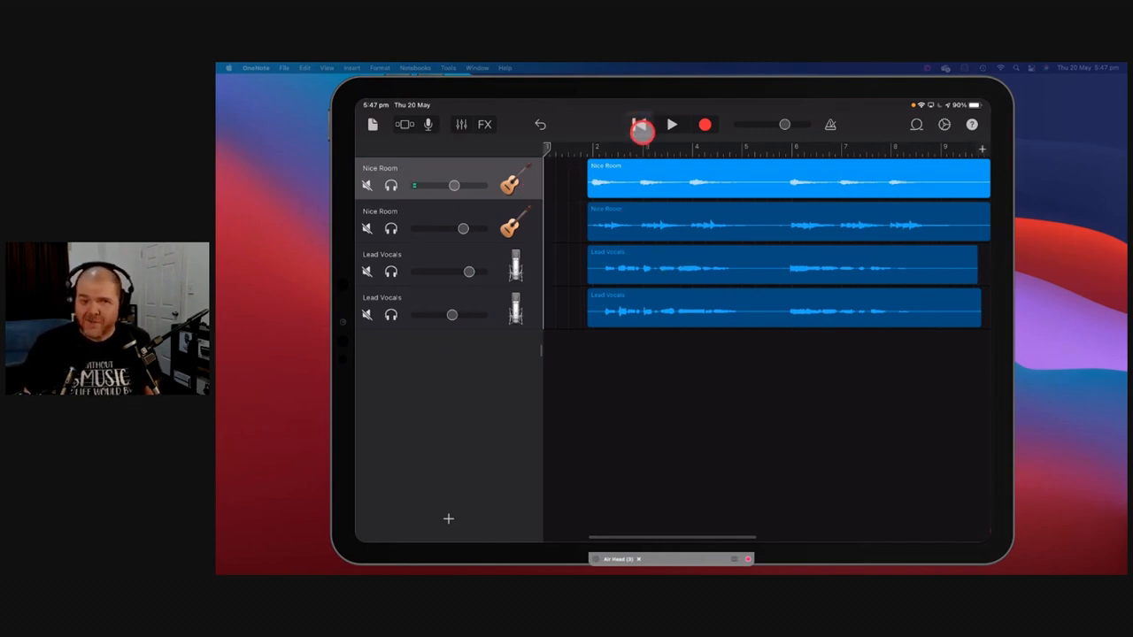
left_click(639, 123)
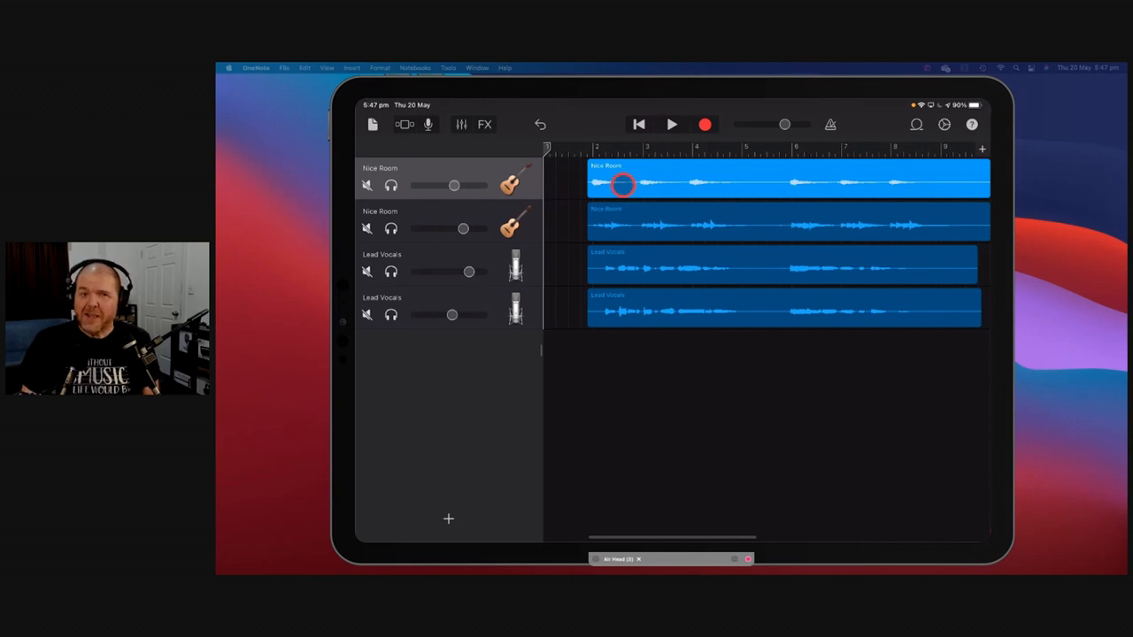
left_click(606, 258)
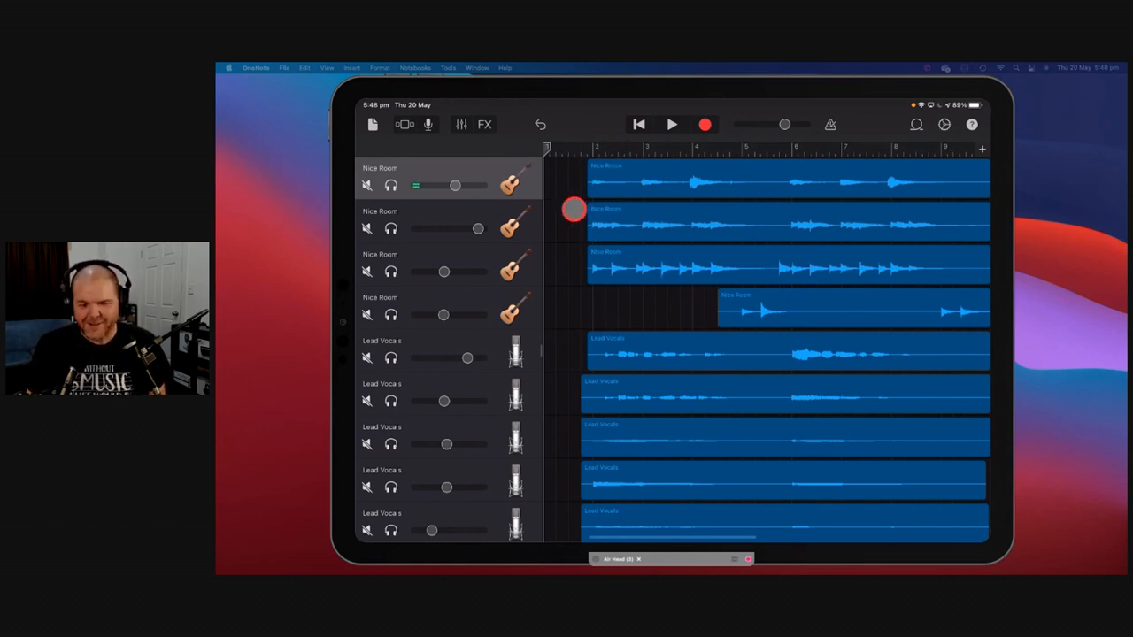
Step: Return to the start and play all nine tracks—four Nice Room guitars, five Lead Vocals—together
left_click(705, 124)
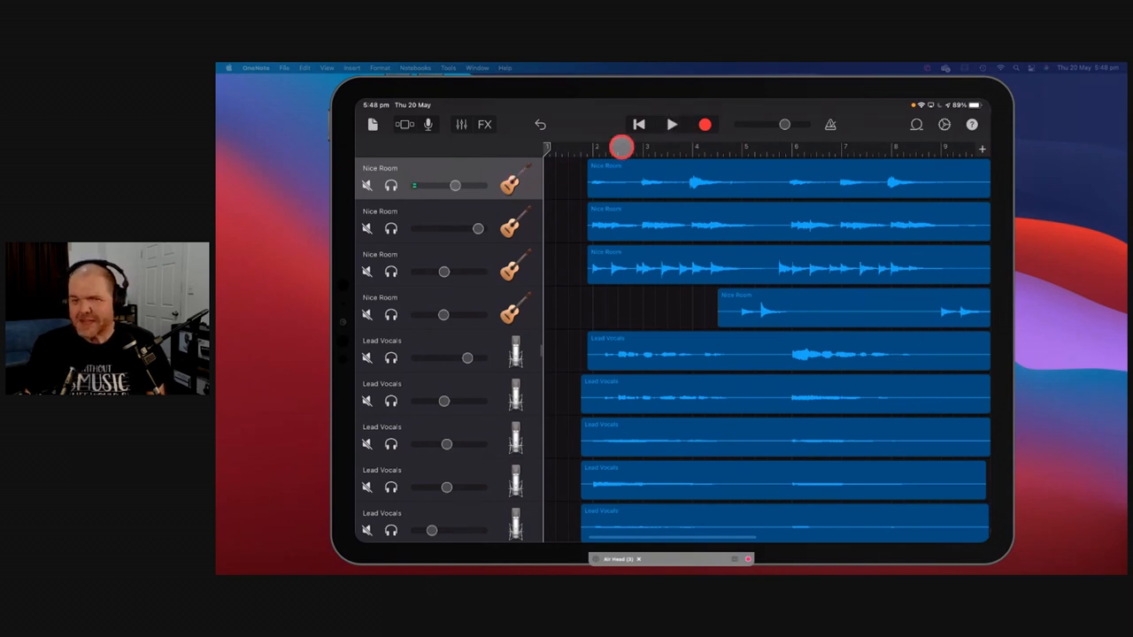
left_click(670, 124)
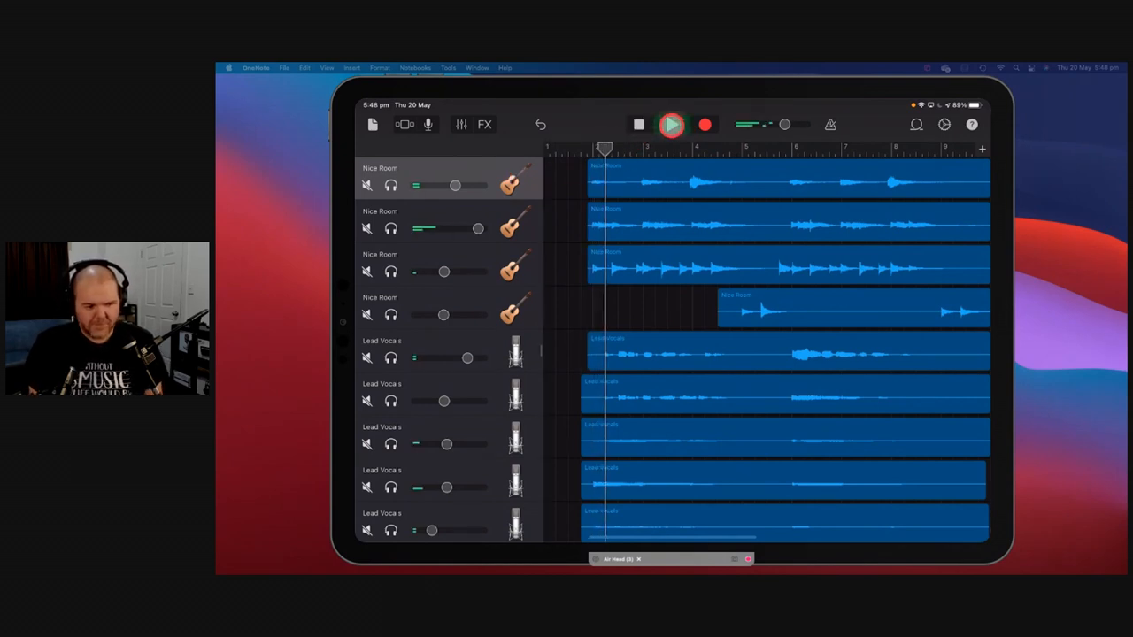
left_click(672, 124)
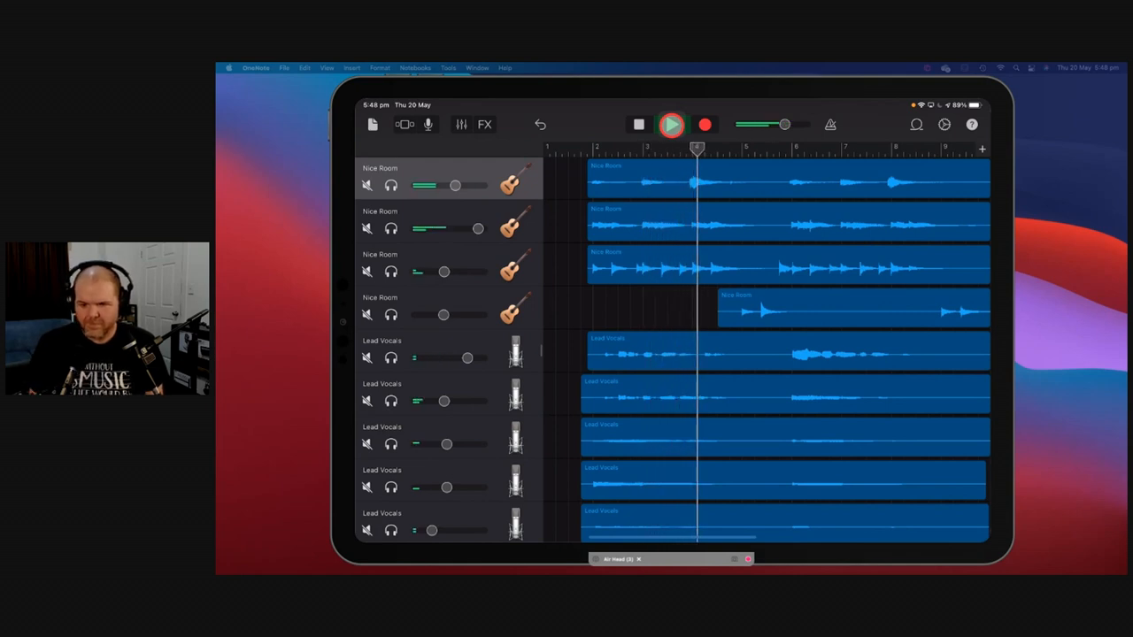
left_click(671, 124)
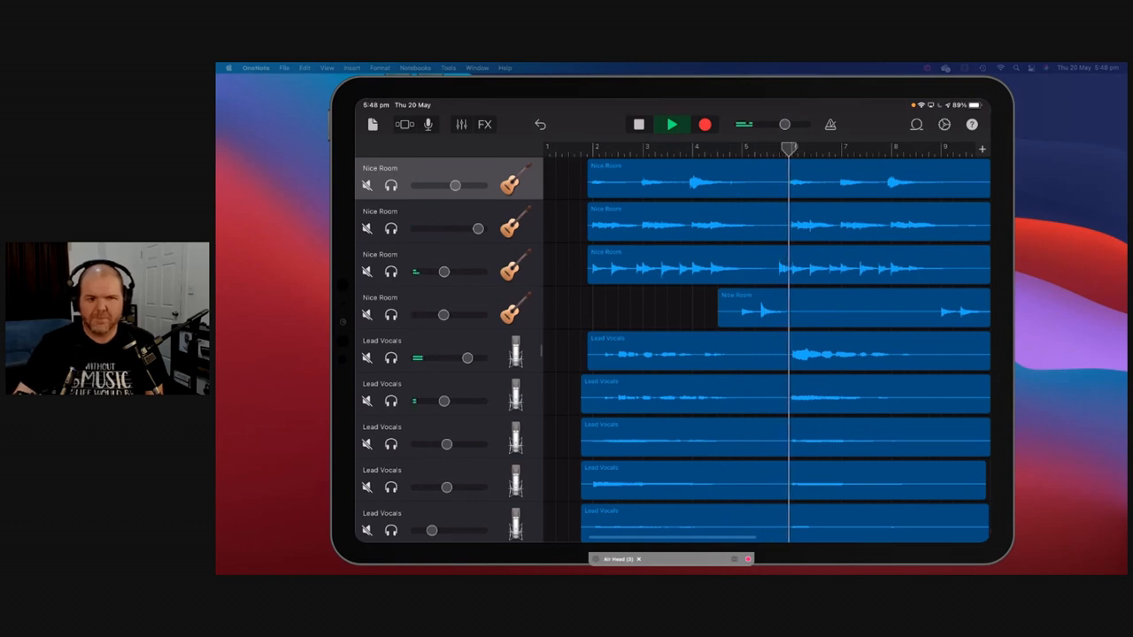
left_click(670, 124)
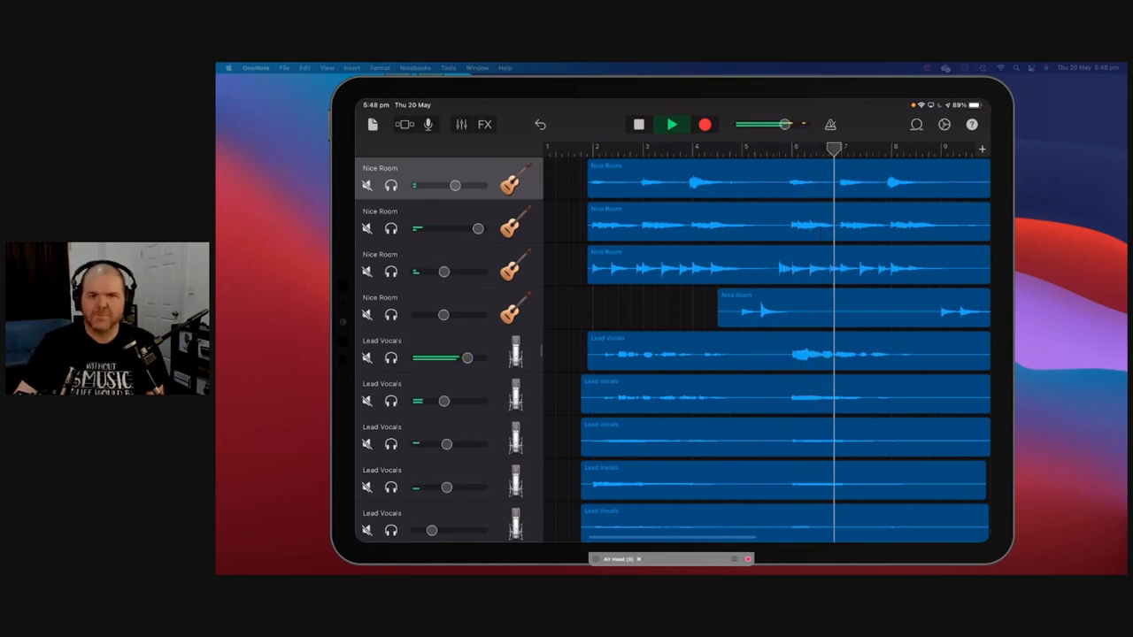